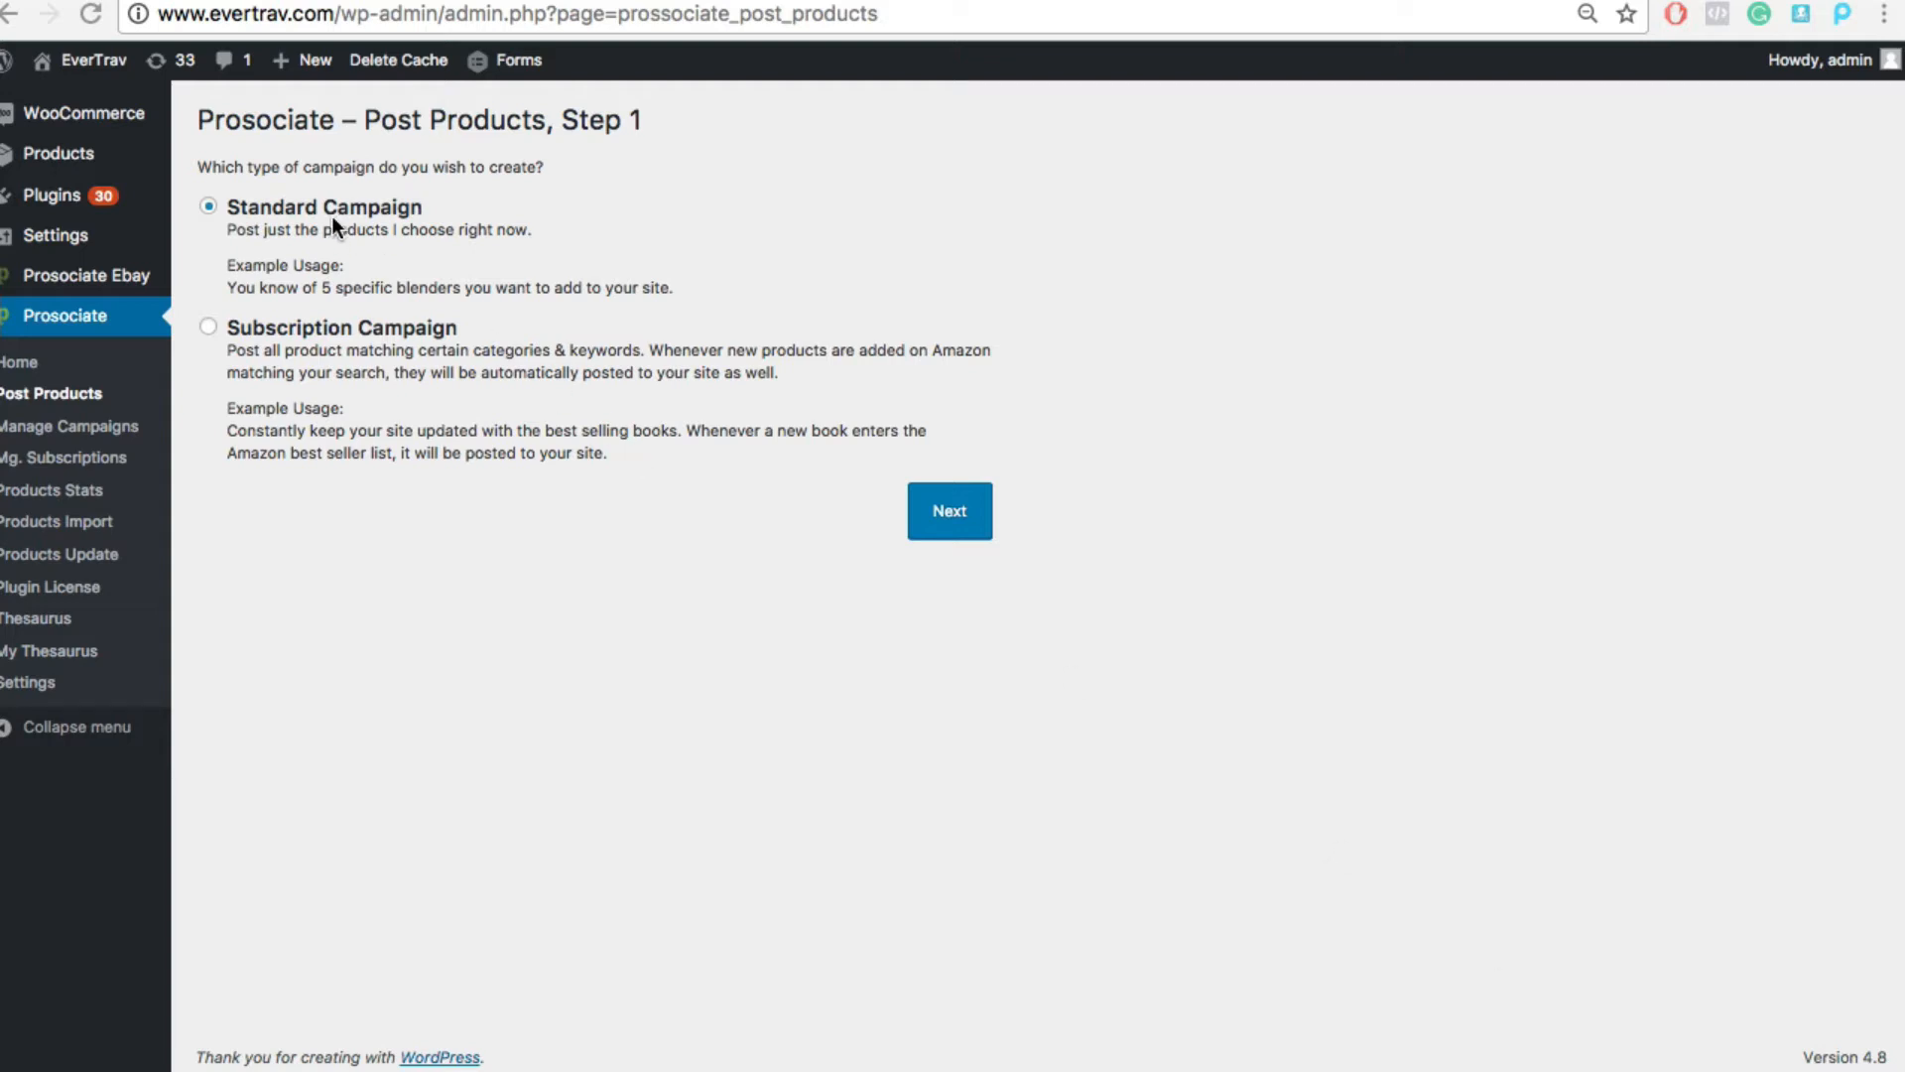
- Continue with a Standard Campaign to Step 2 and focus the Keywords search field
click(948, 510)
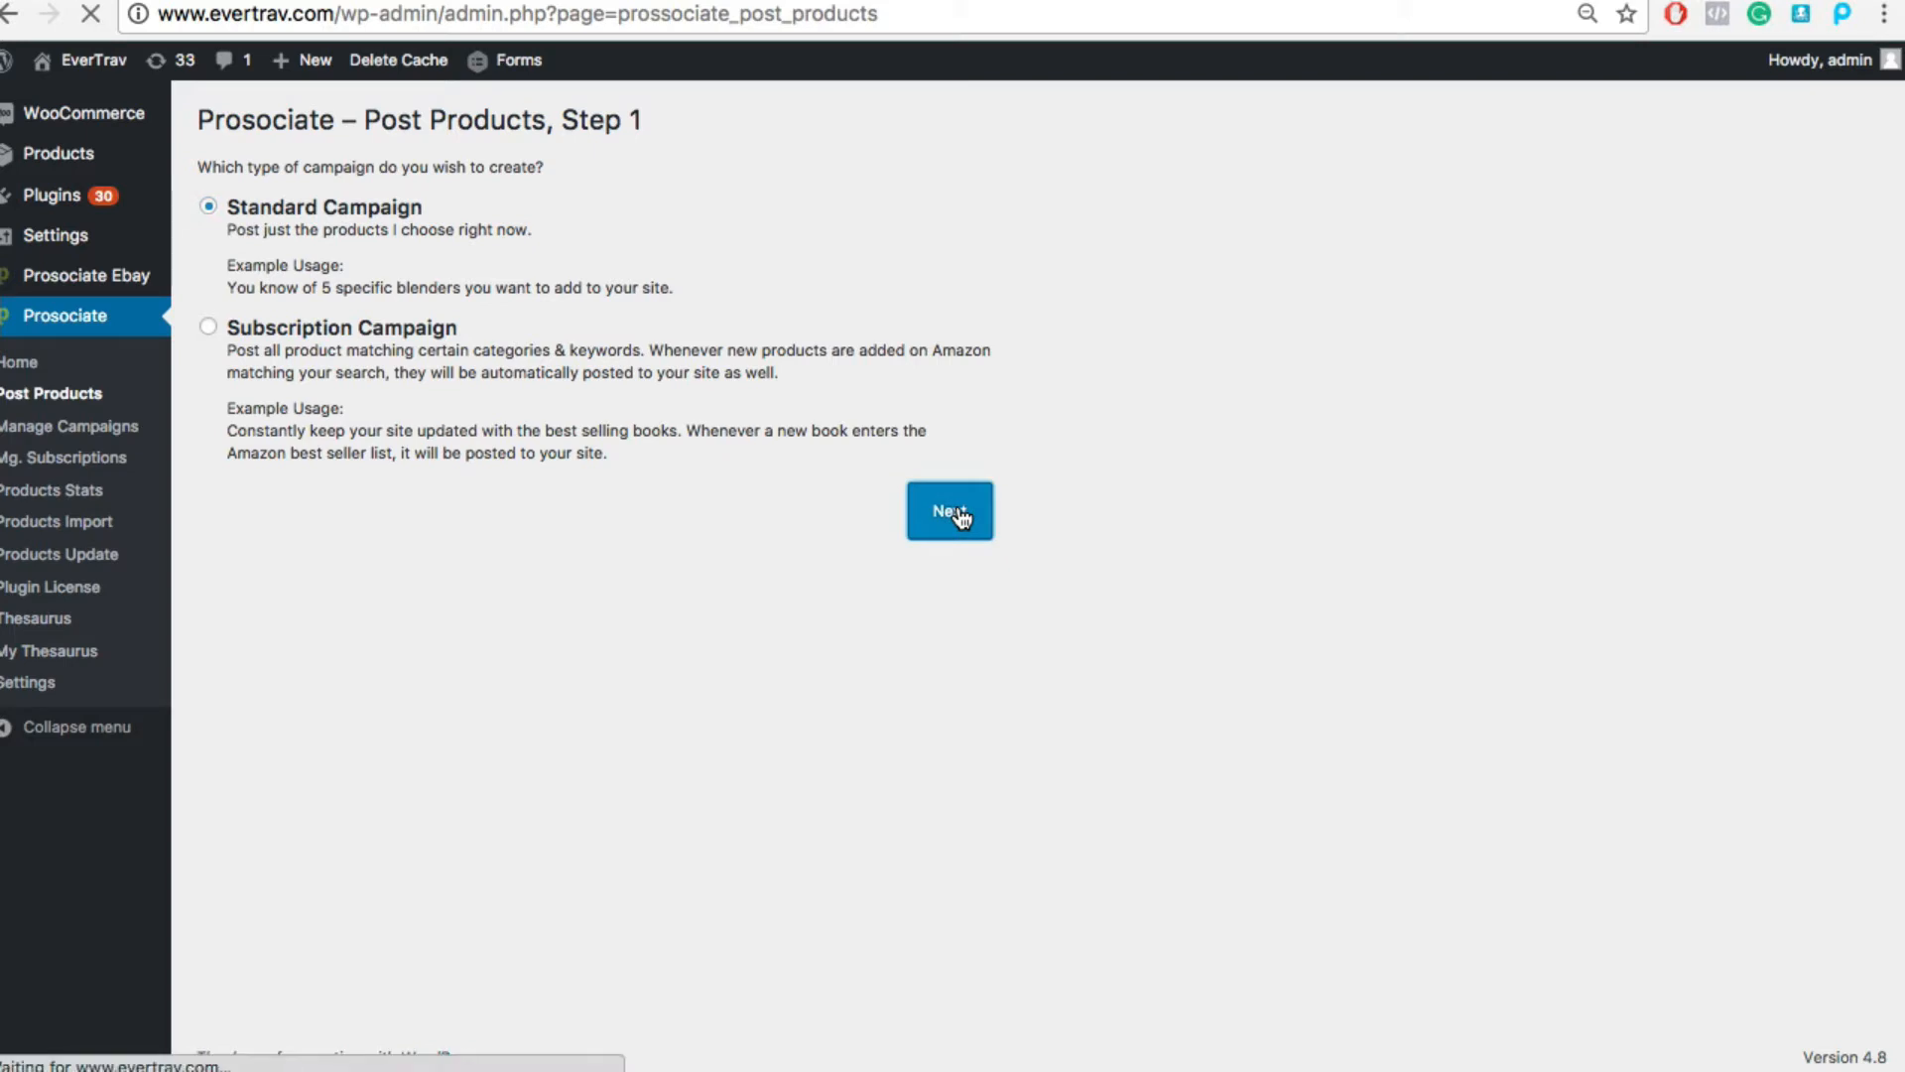
click(949, 510)
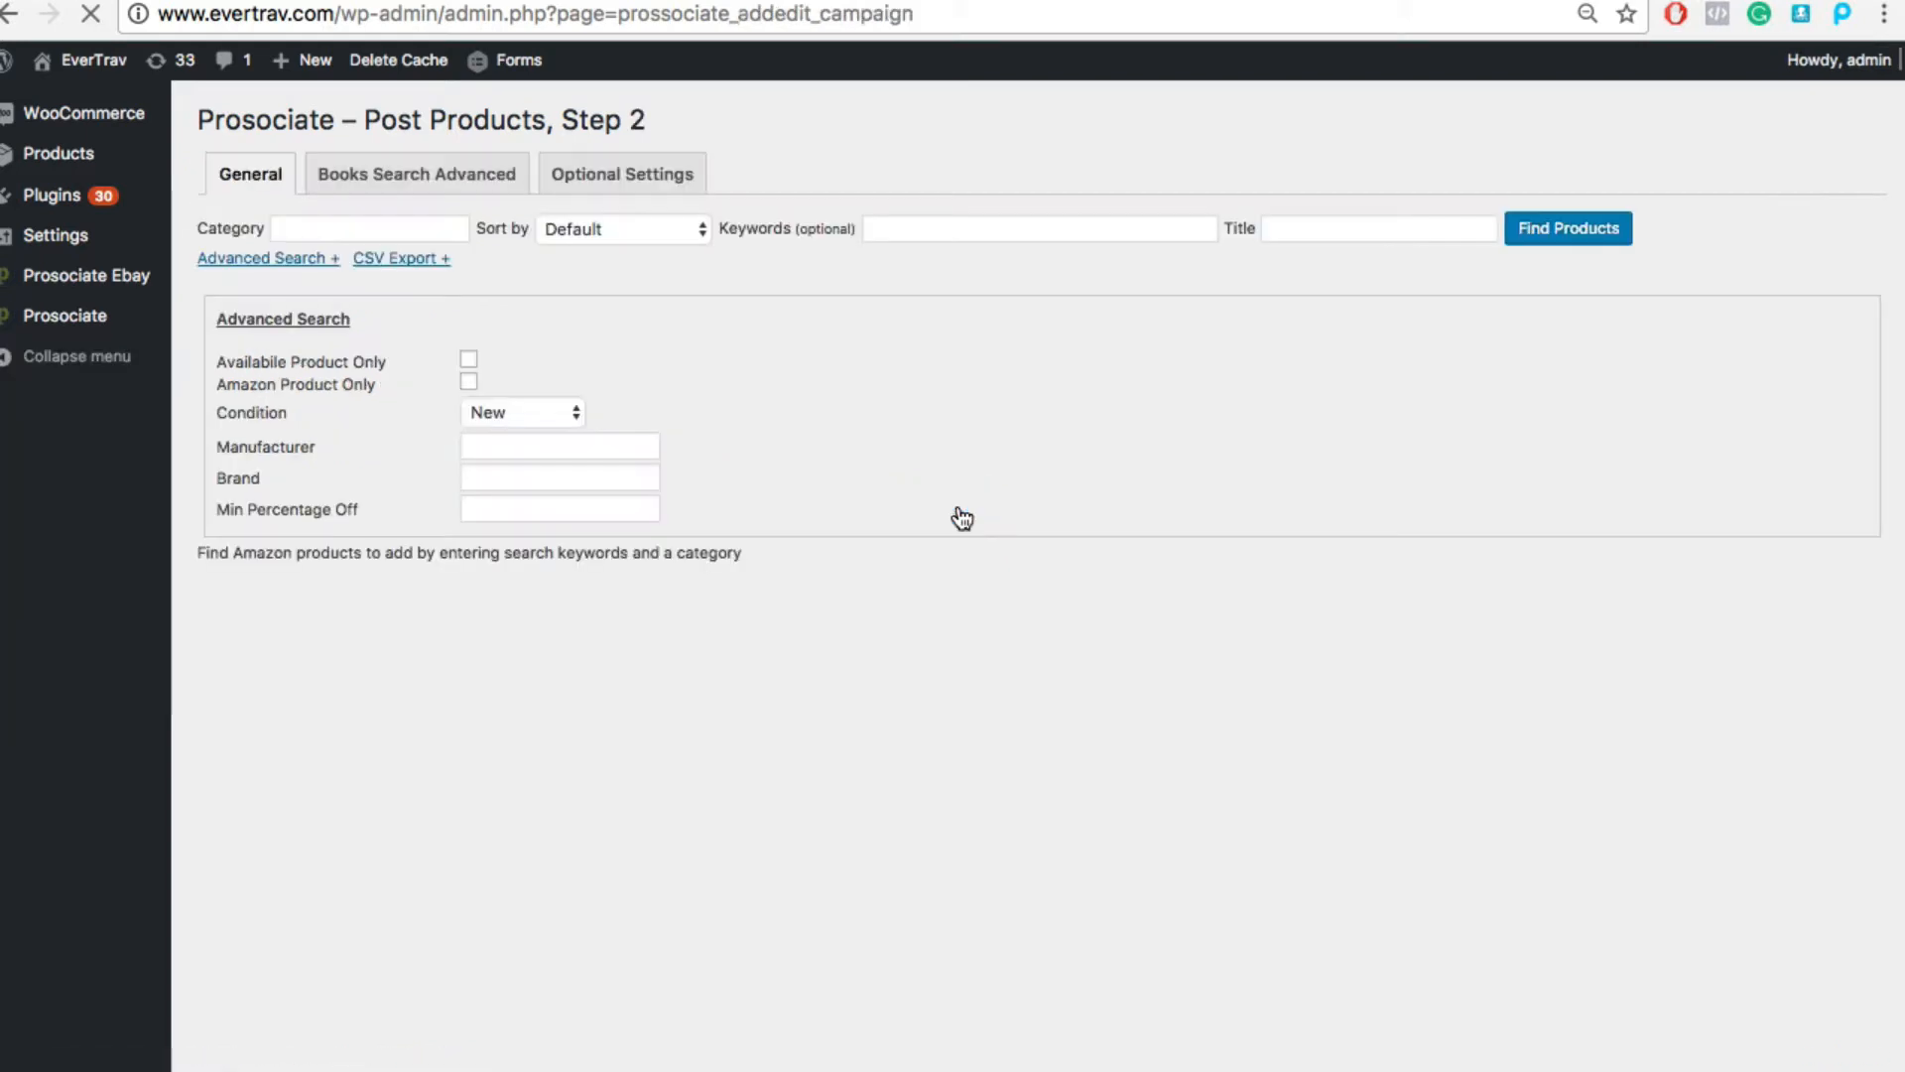
click(369, 228)
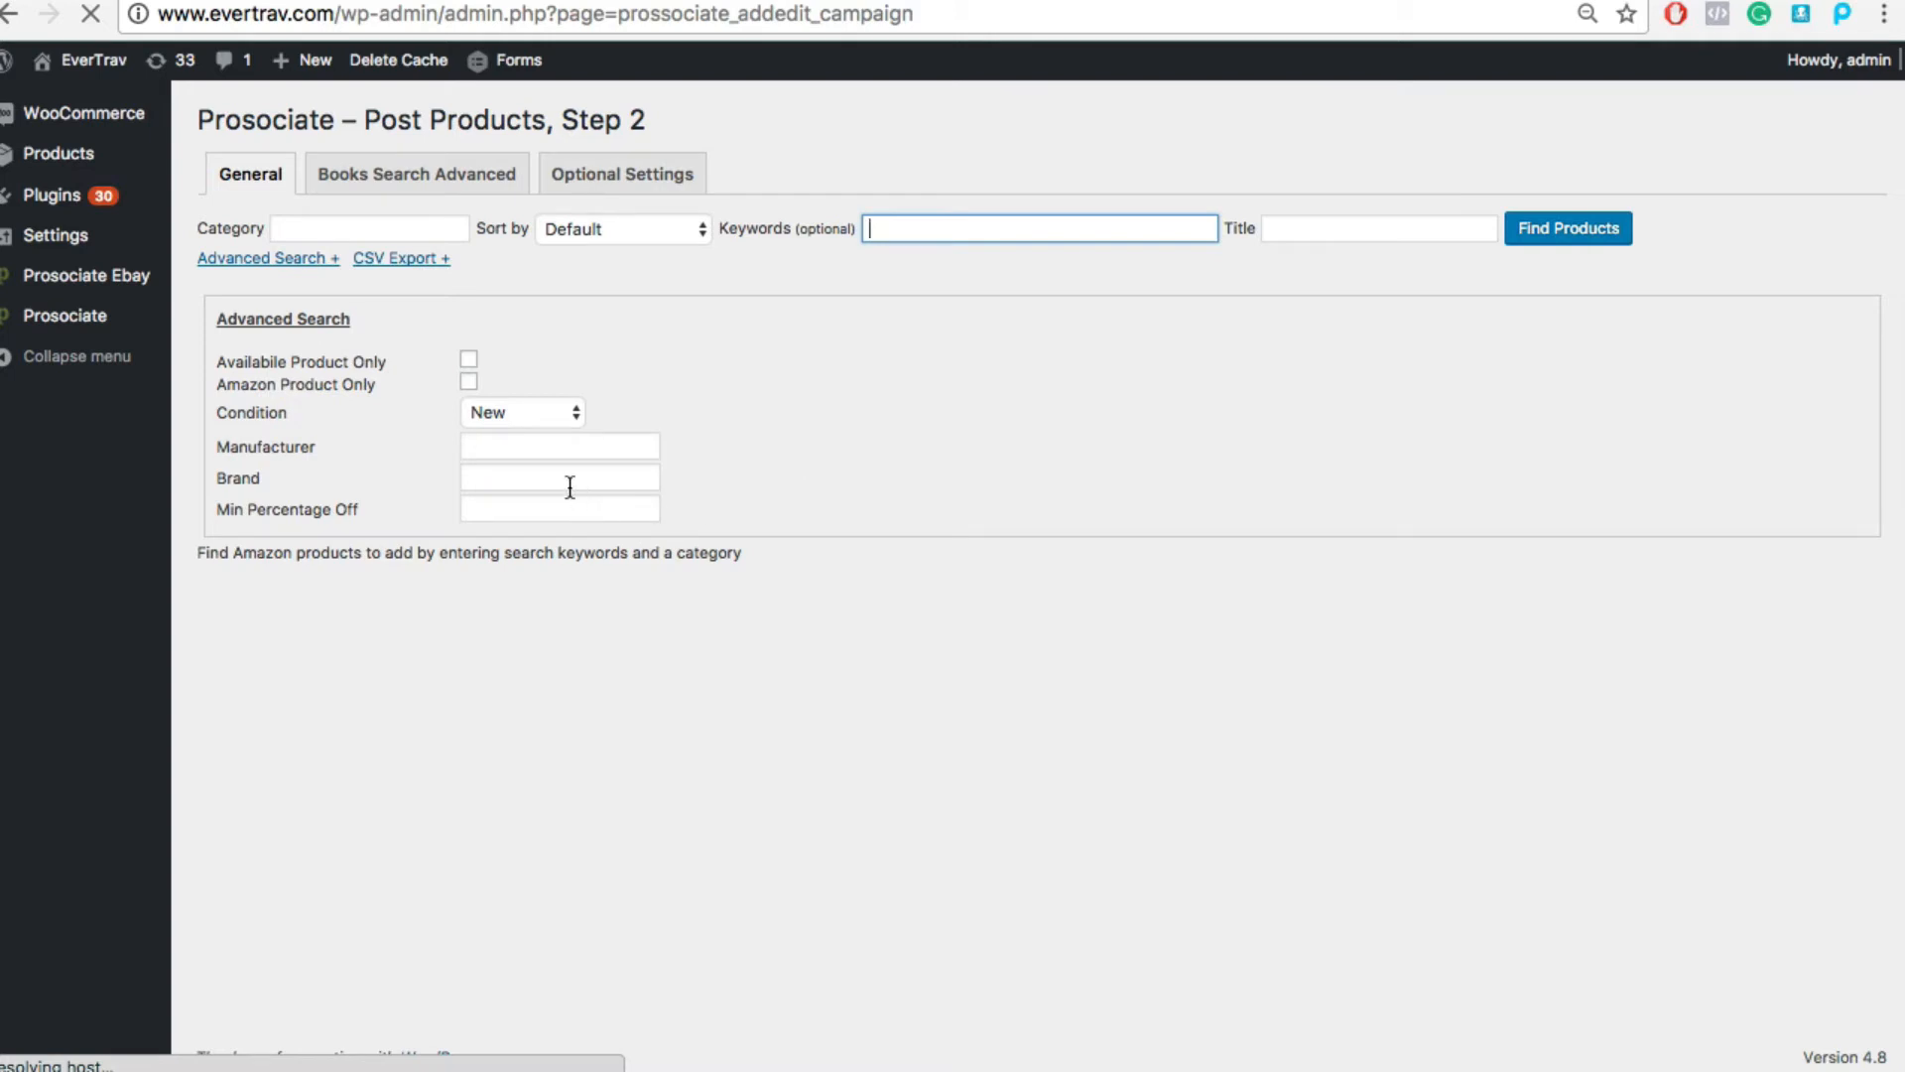
- Expand 'Advanced Search +' for price and ASIN options, then show Books Search Advanced fields
click(264, 258)
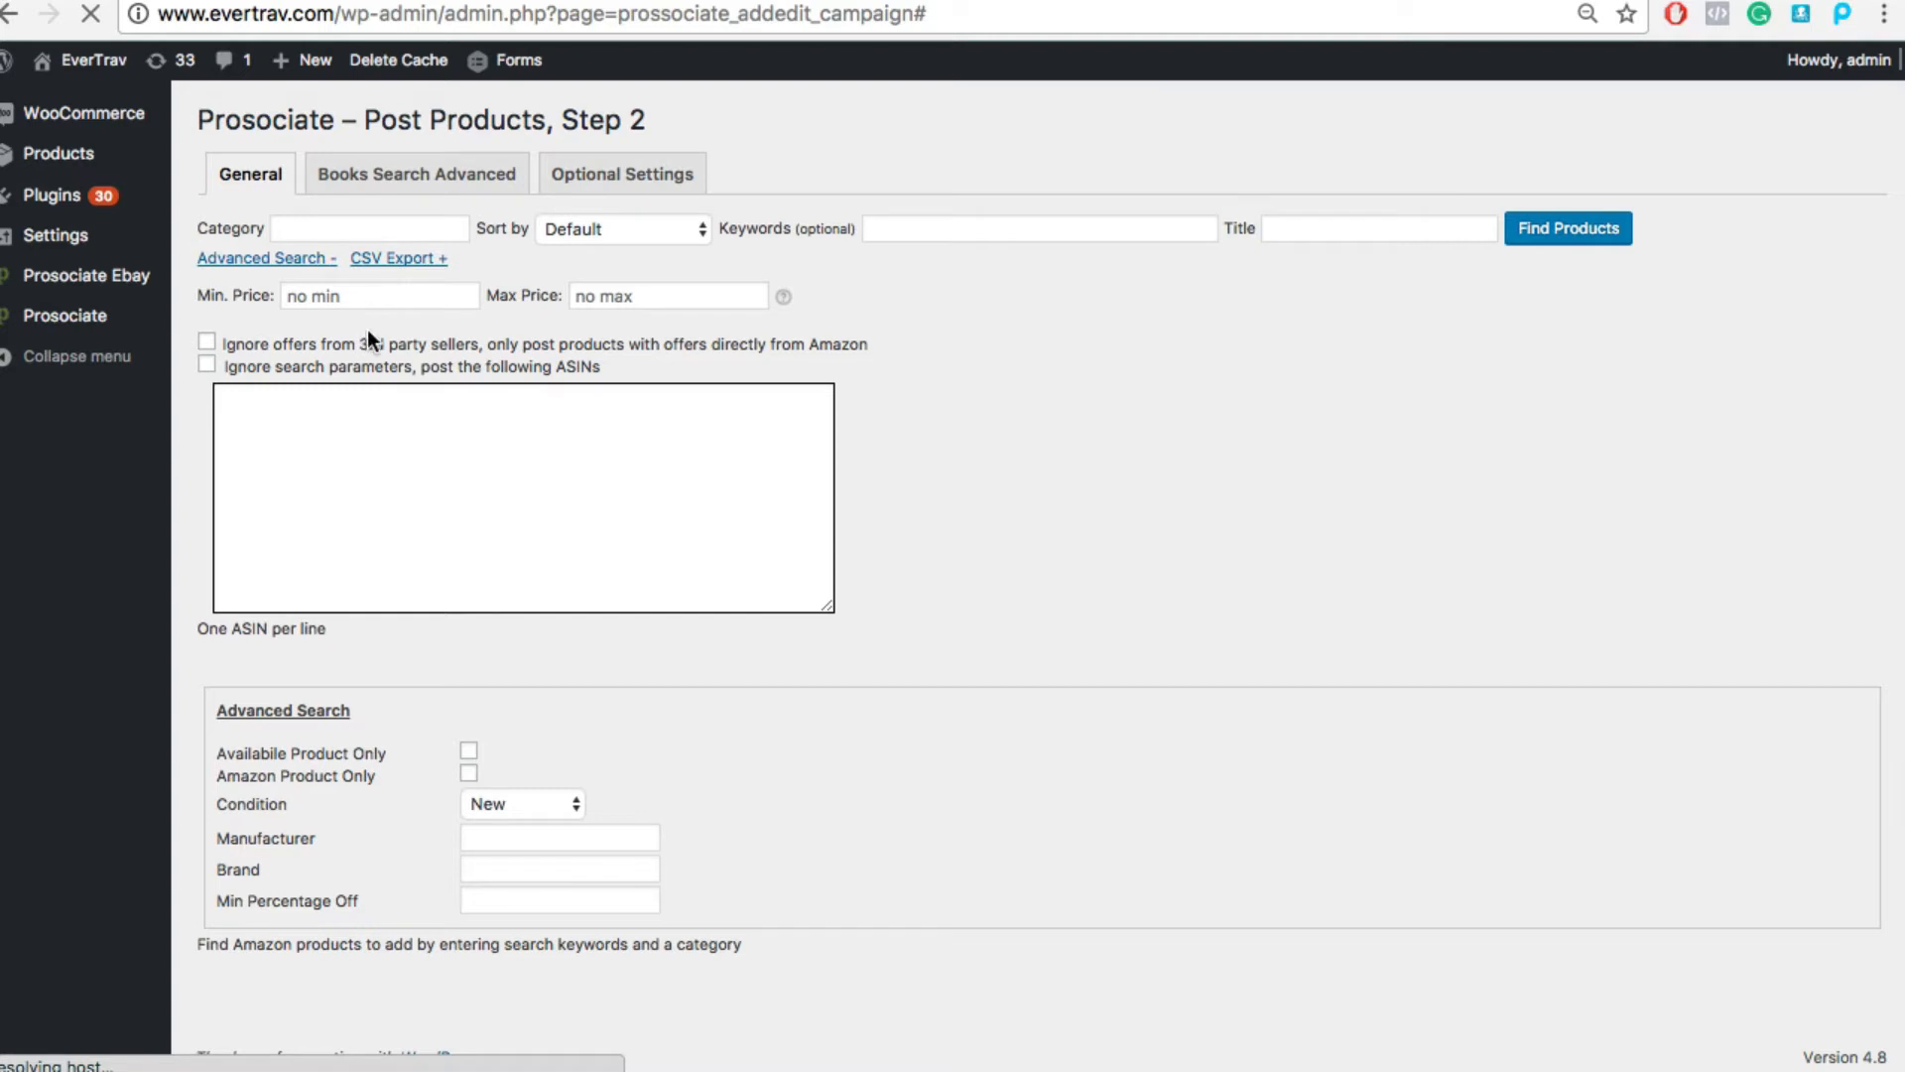
mouse_move(375, 331)
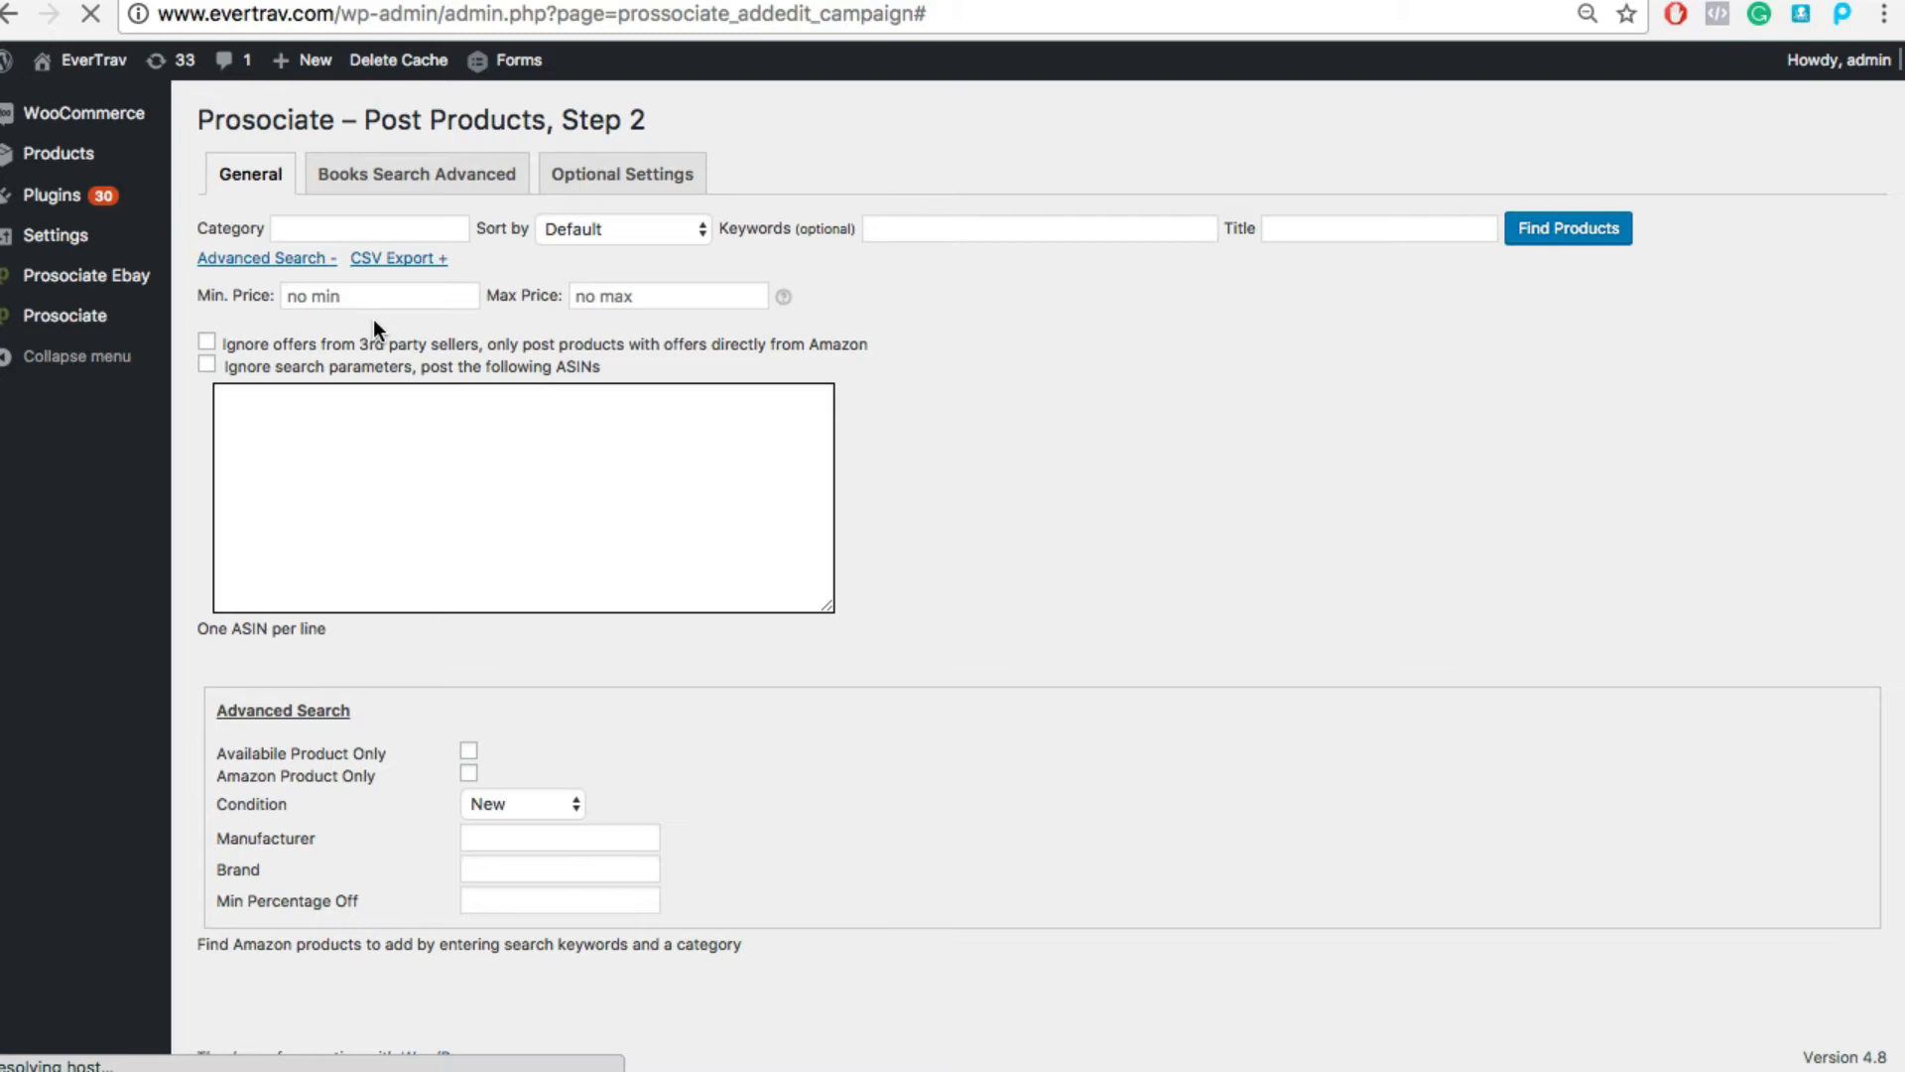
click(414, 170)
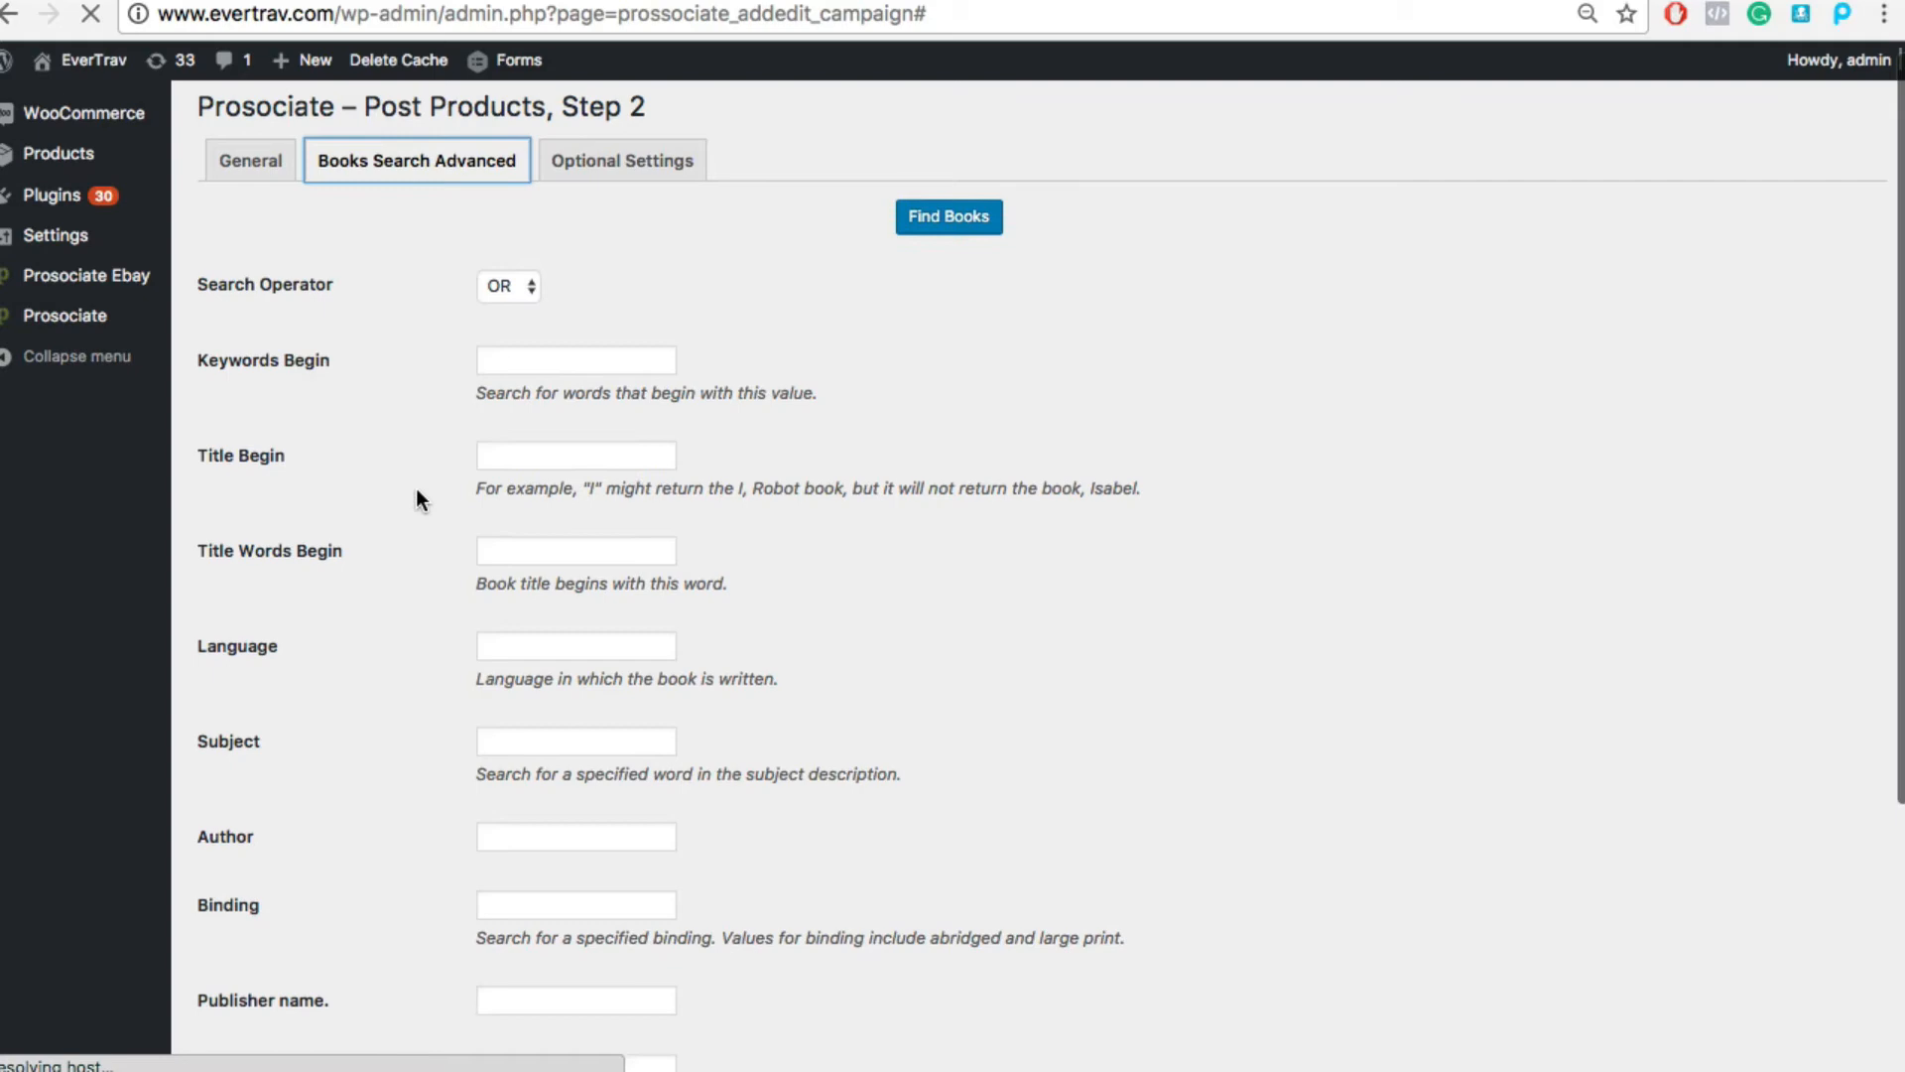
- Return to the General product search before switching to the Amazon.com page
scroll(down, 3)
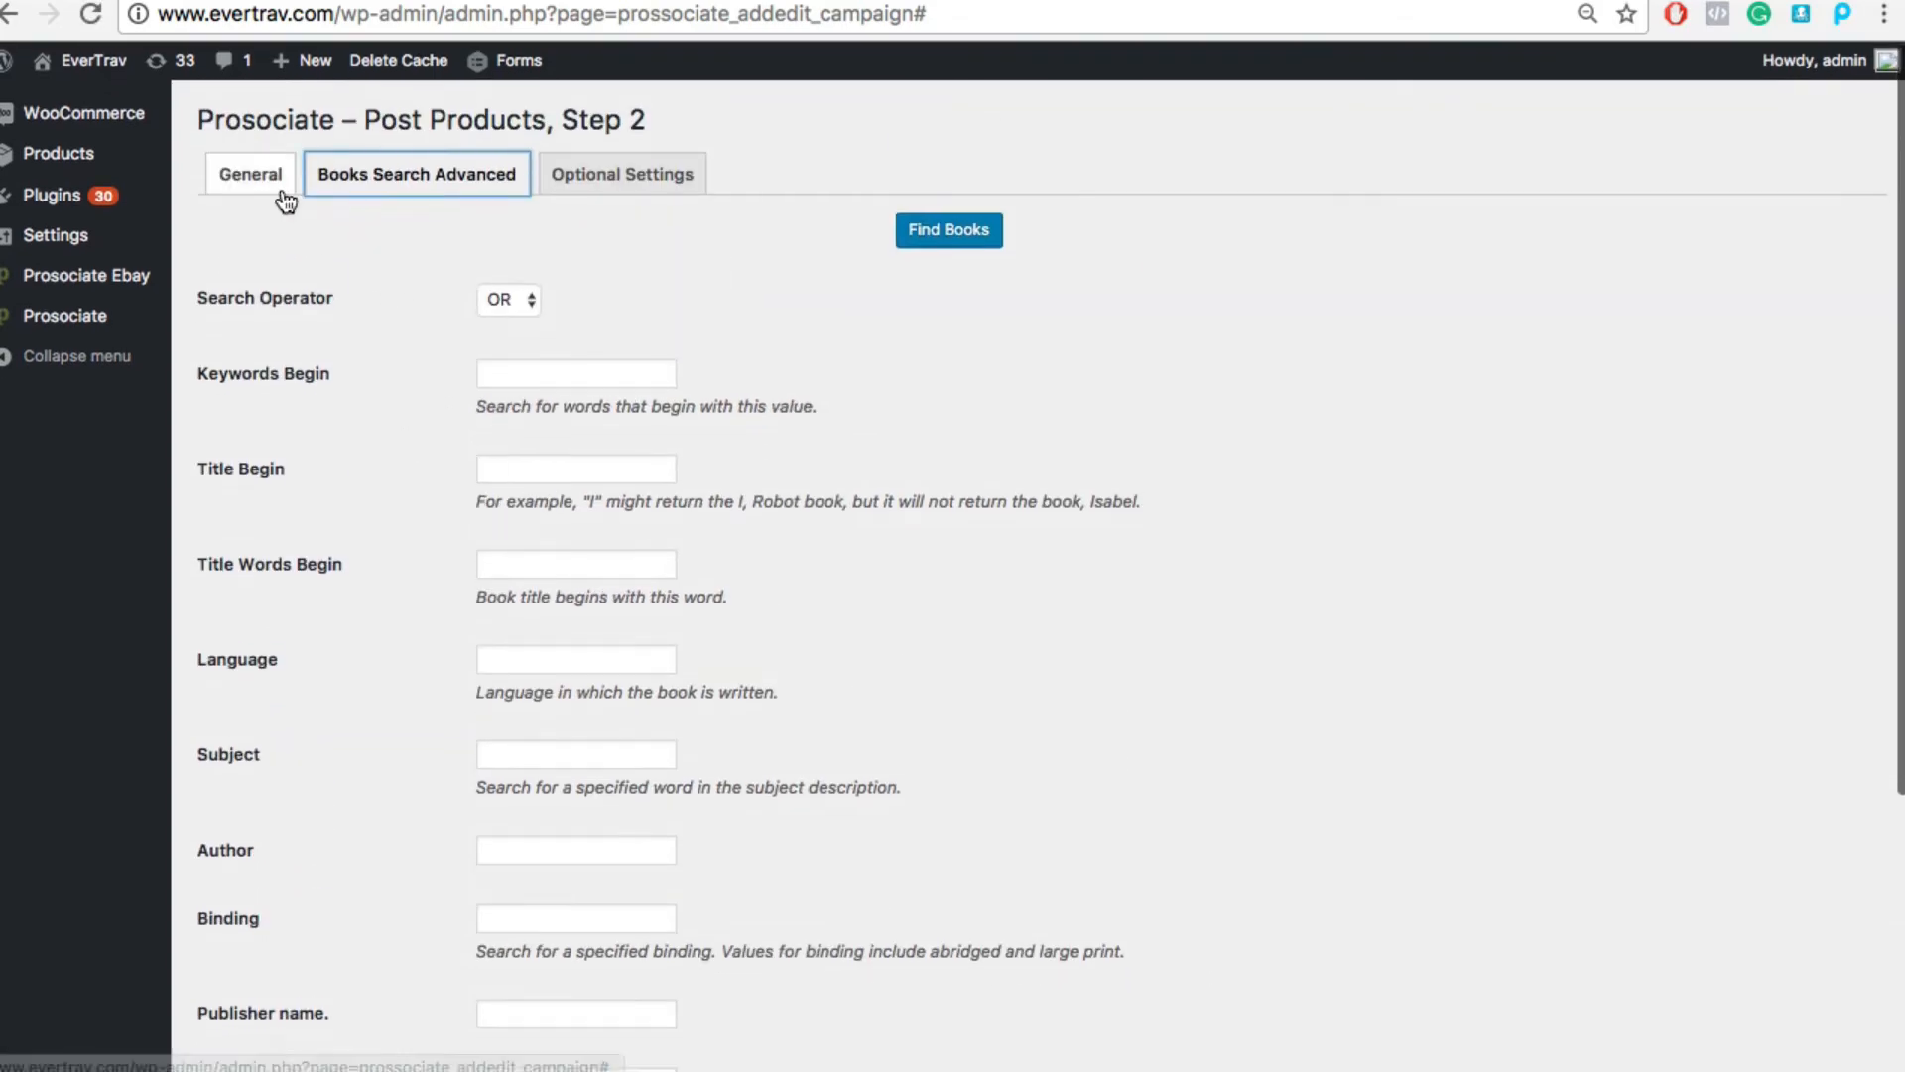
click(250, 173)
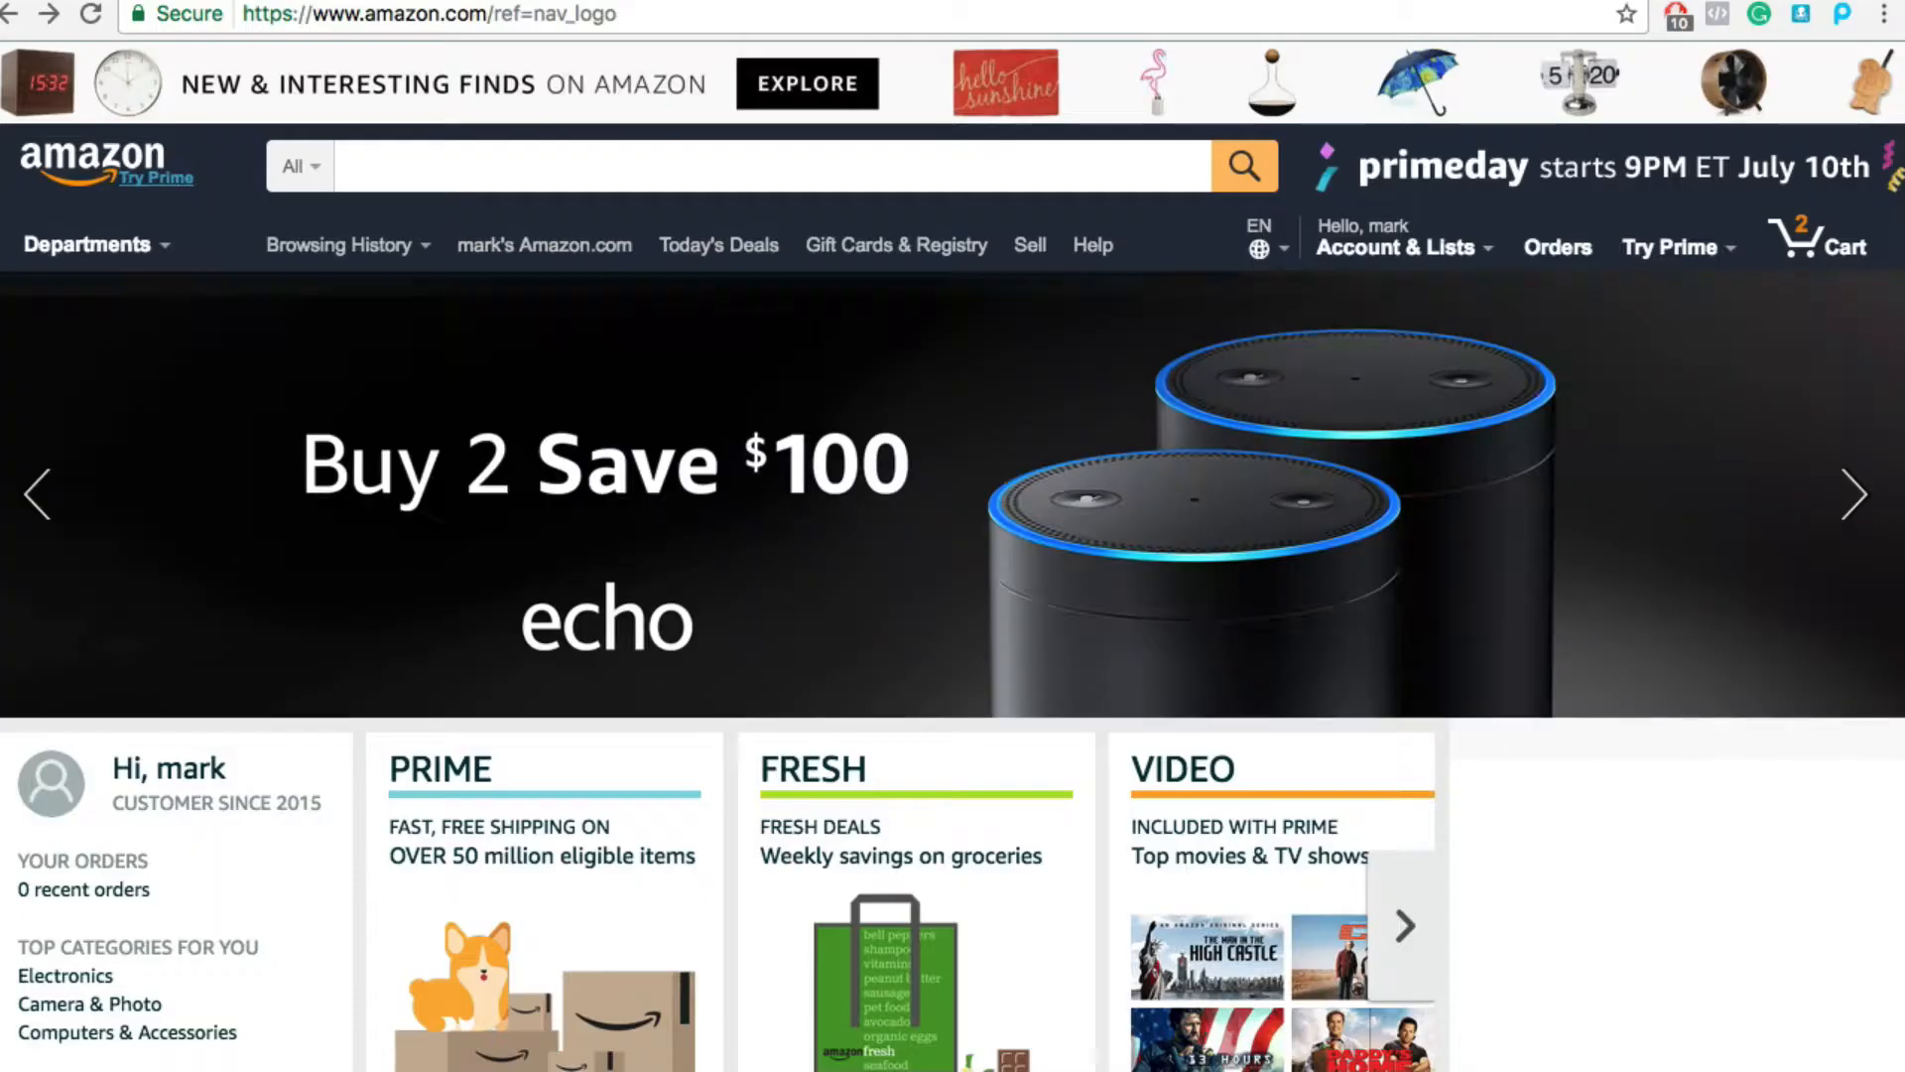
- Search Amazon for 'leica' and enable the pickasin ASIN eyedropper tool
click(778, 164)
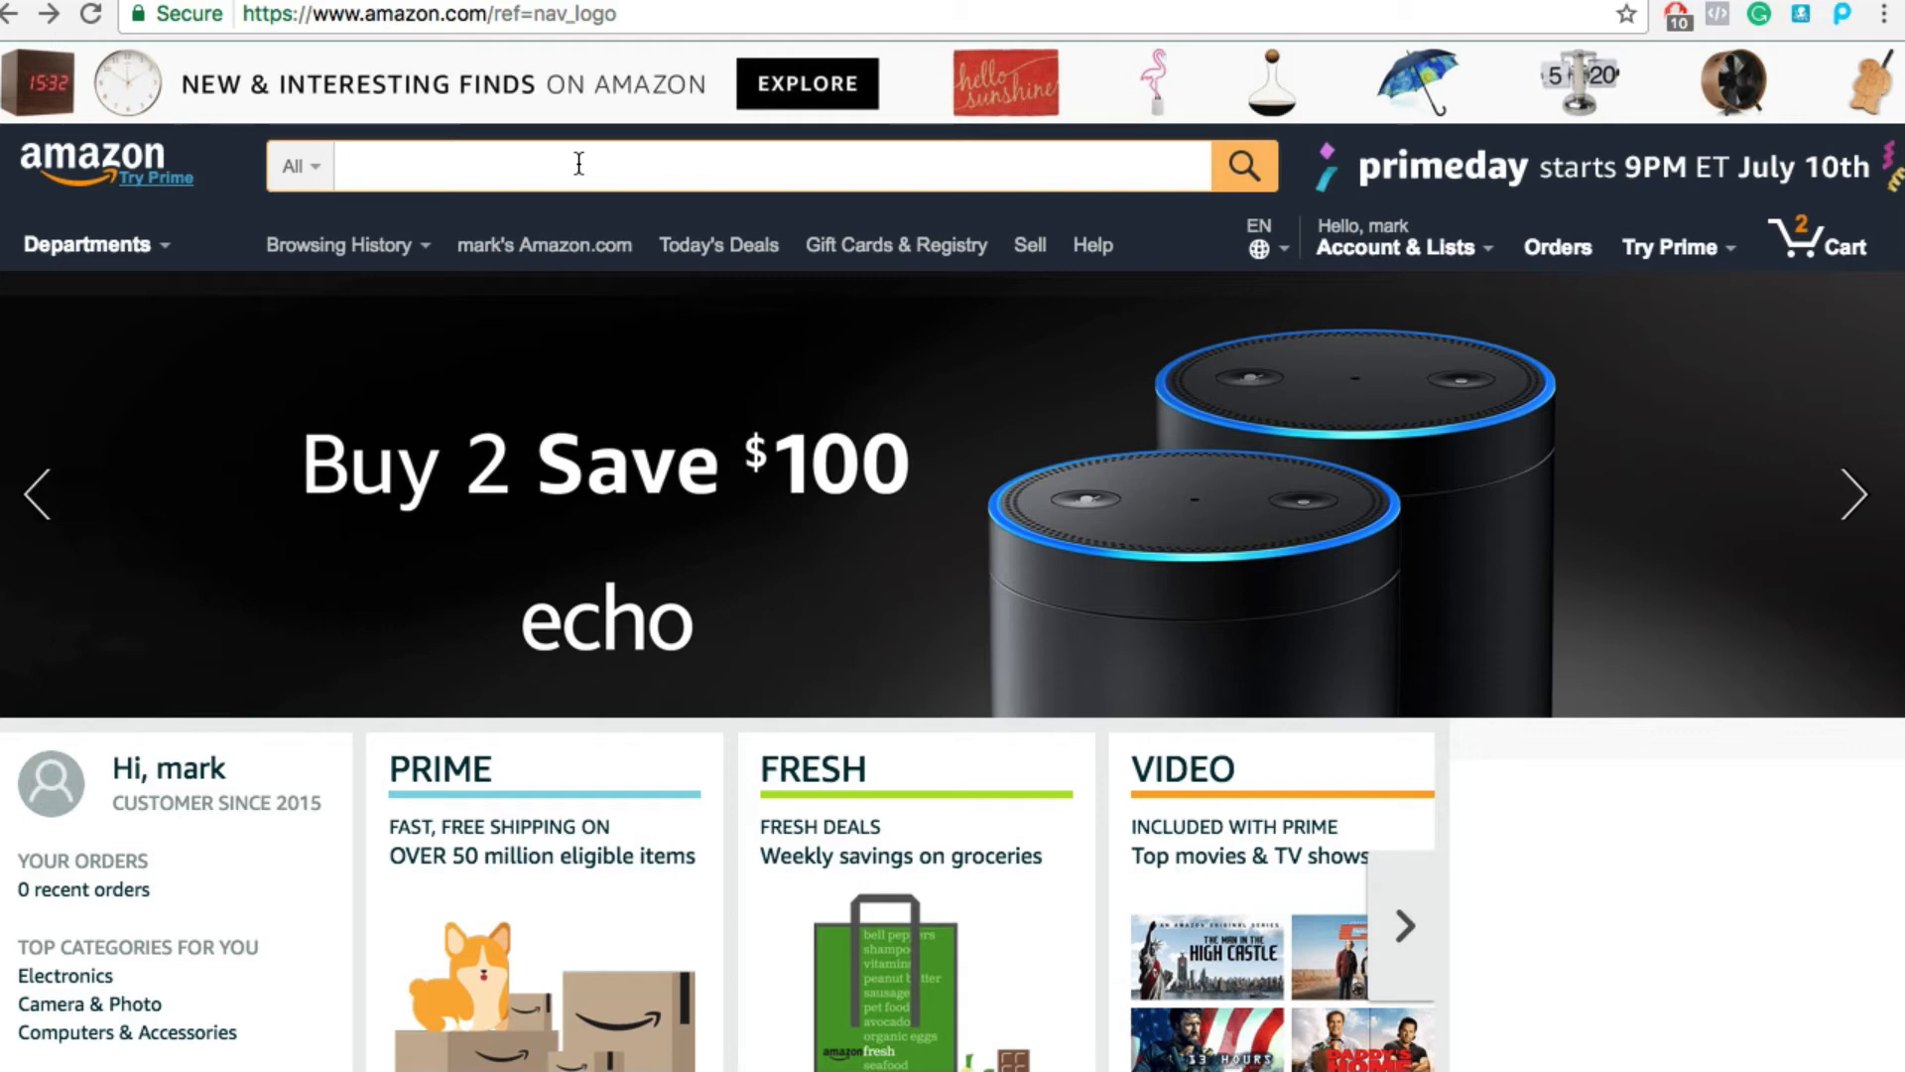
text(leica)
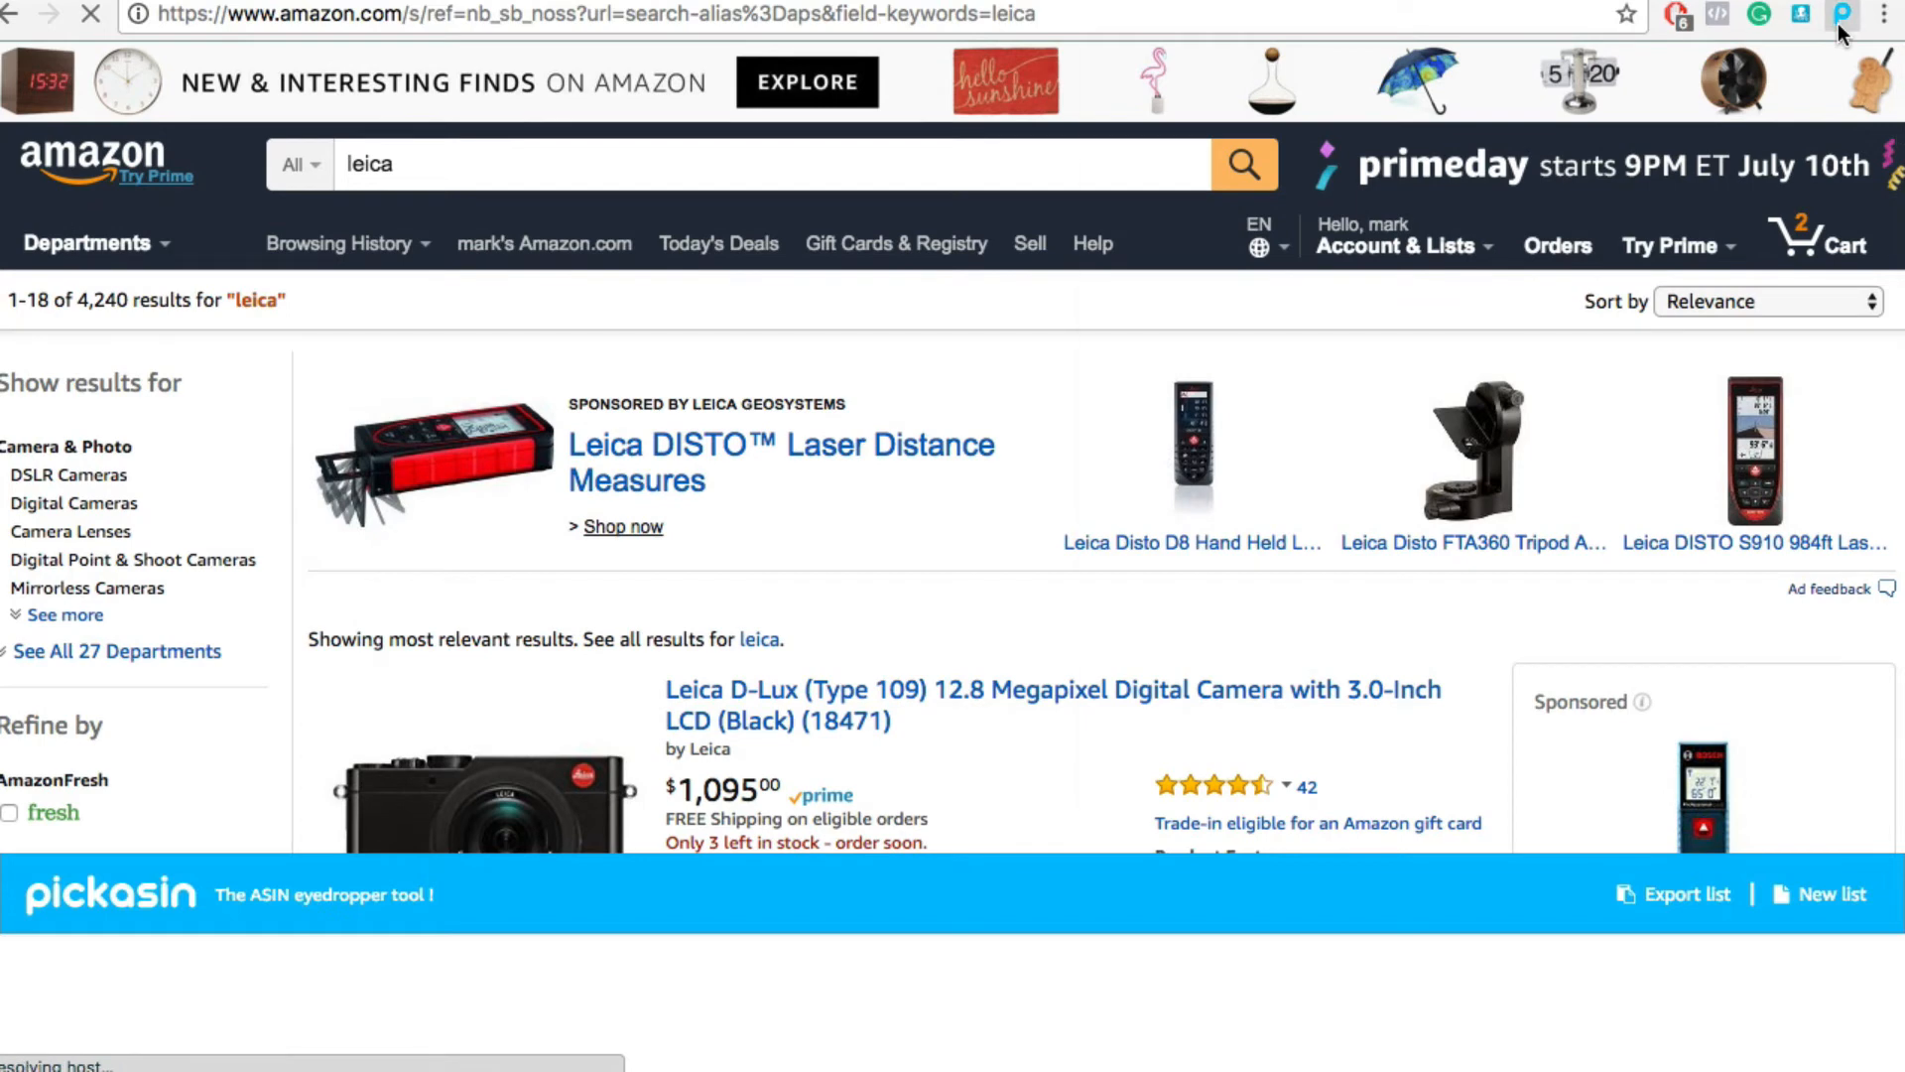
click(1841, 14)
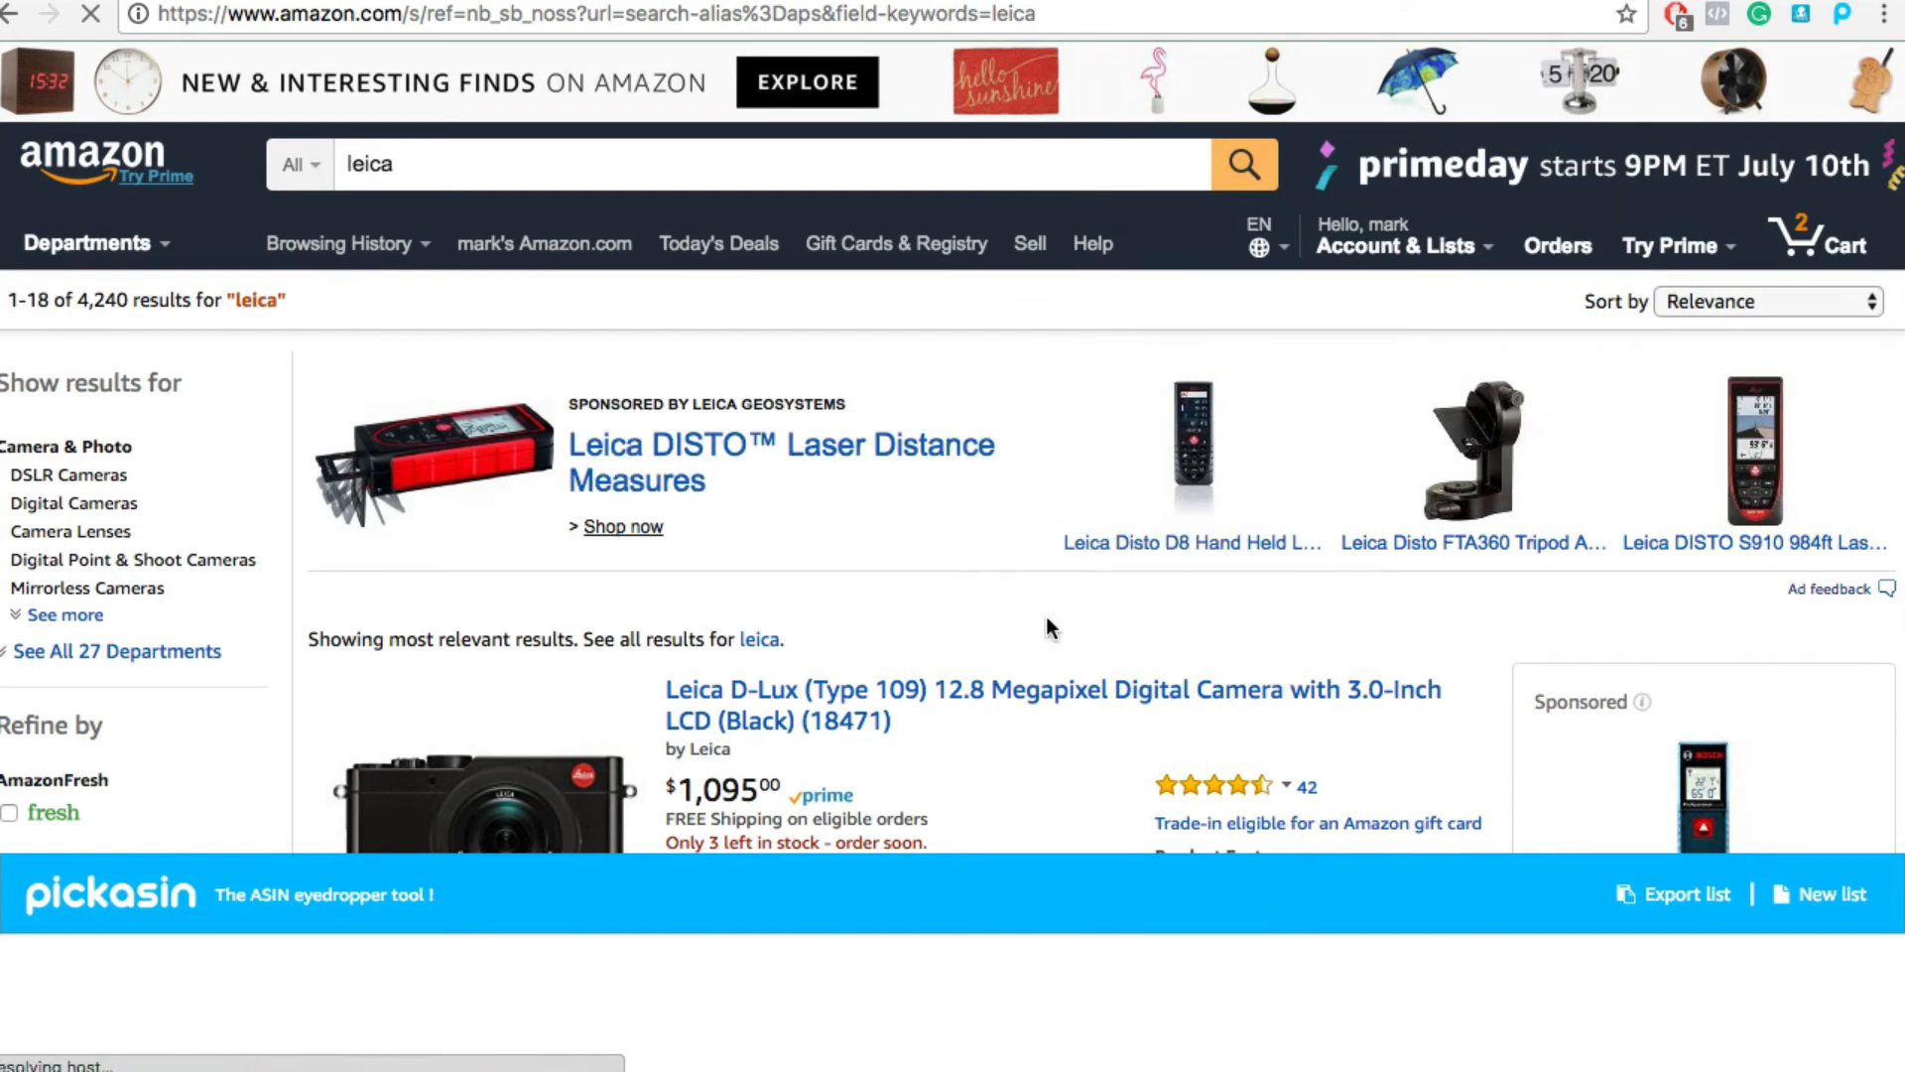
- Pick five Leica products from the results, export the ASIN list and copy it to the clipboard
scroll(down, 3)
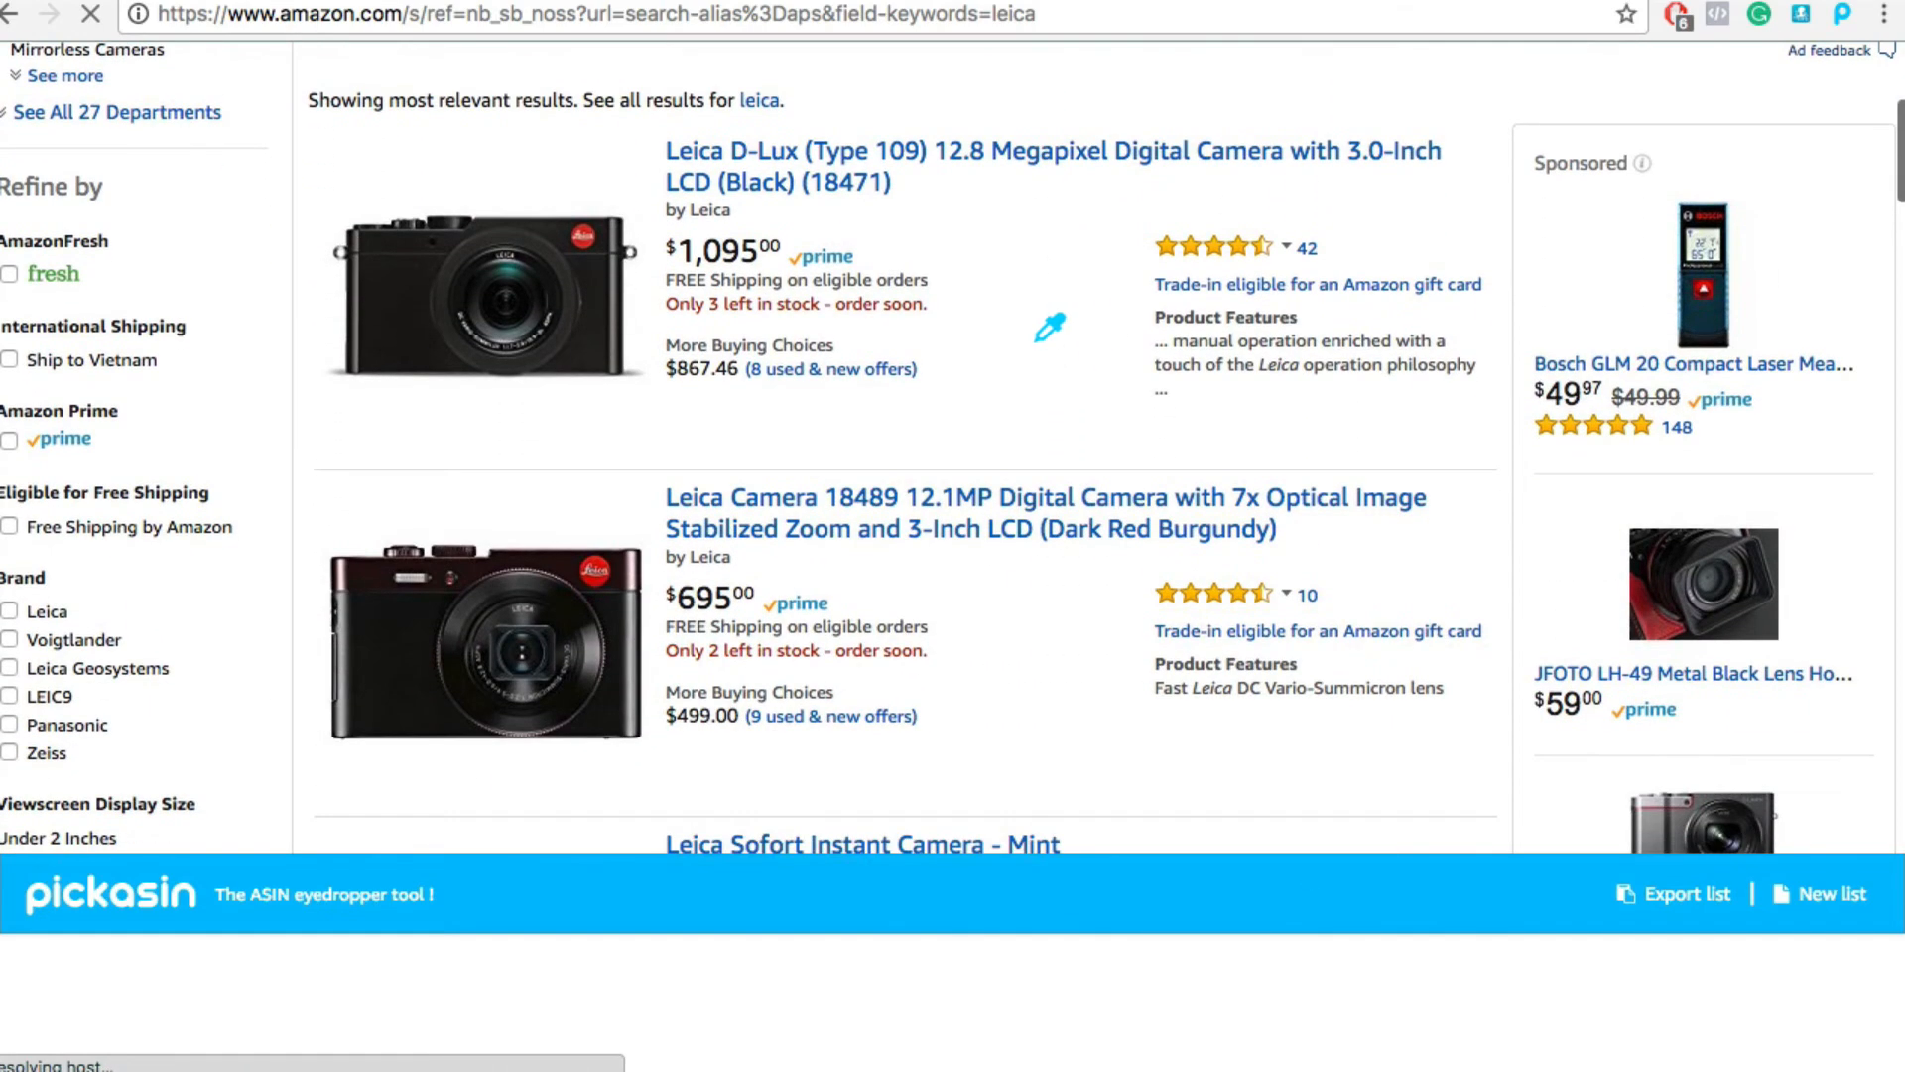
scroll(down, 3)
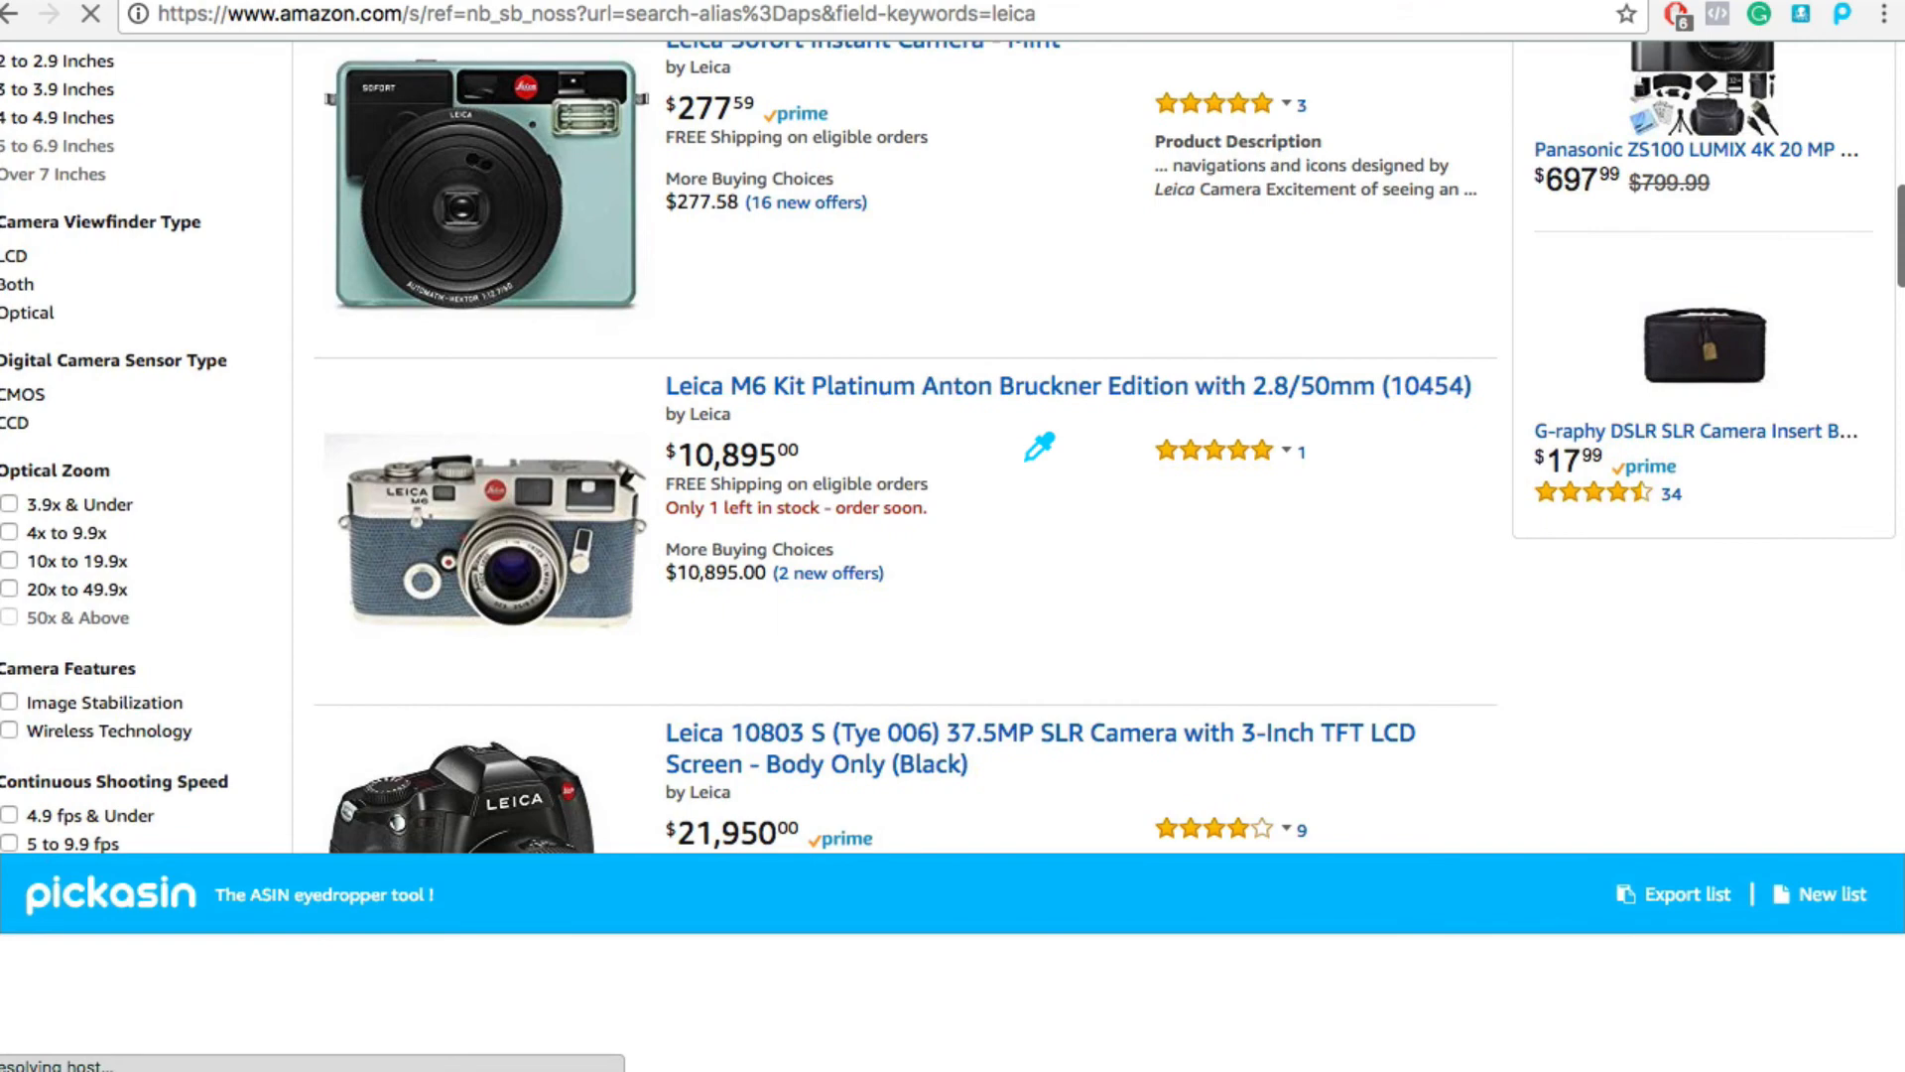
scroll(down, 3)
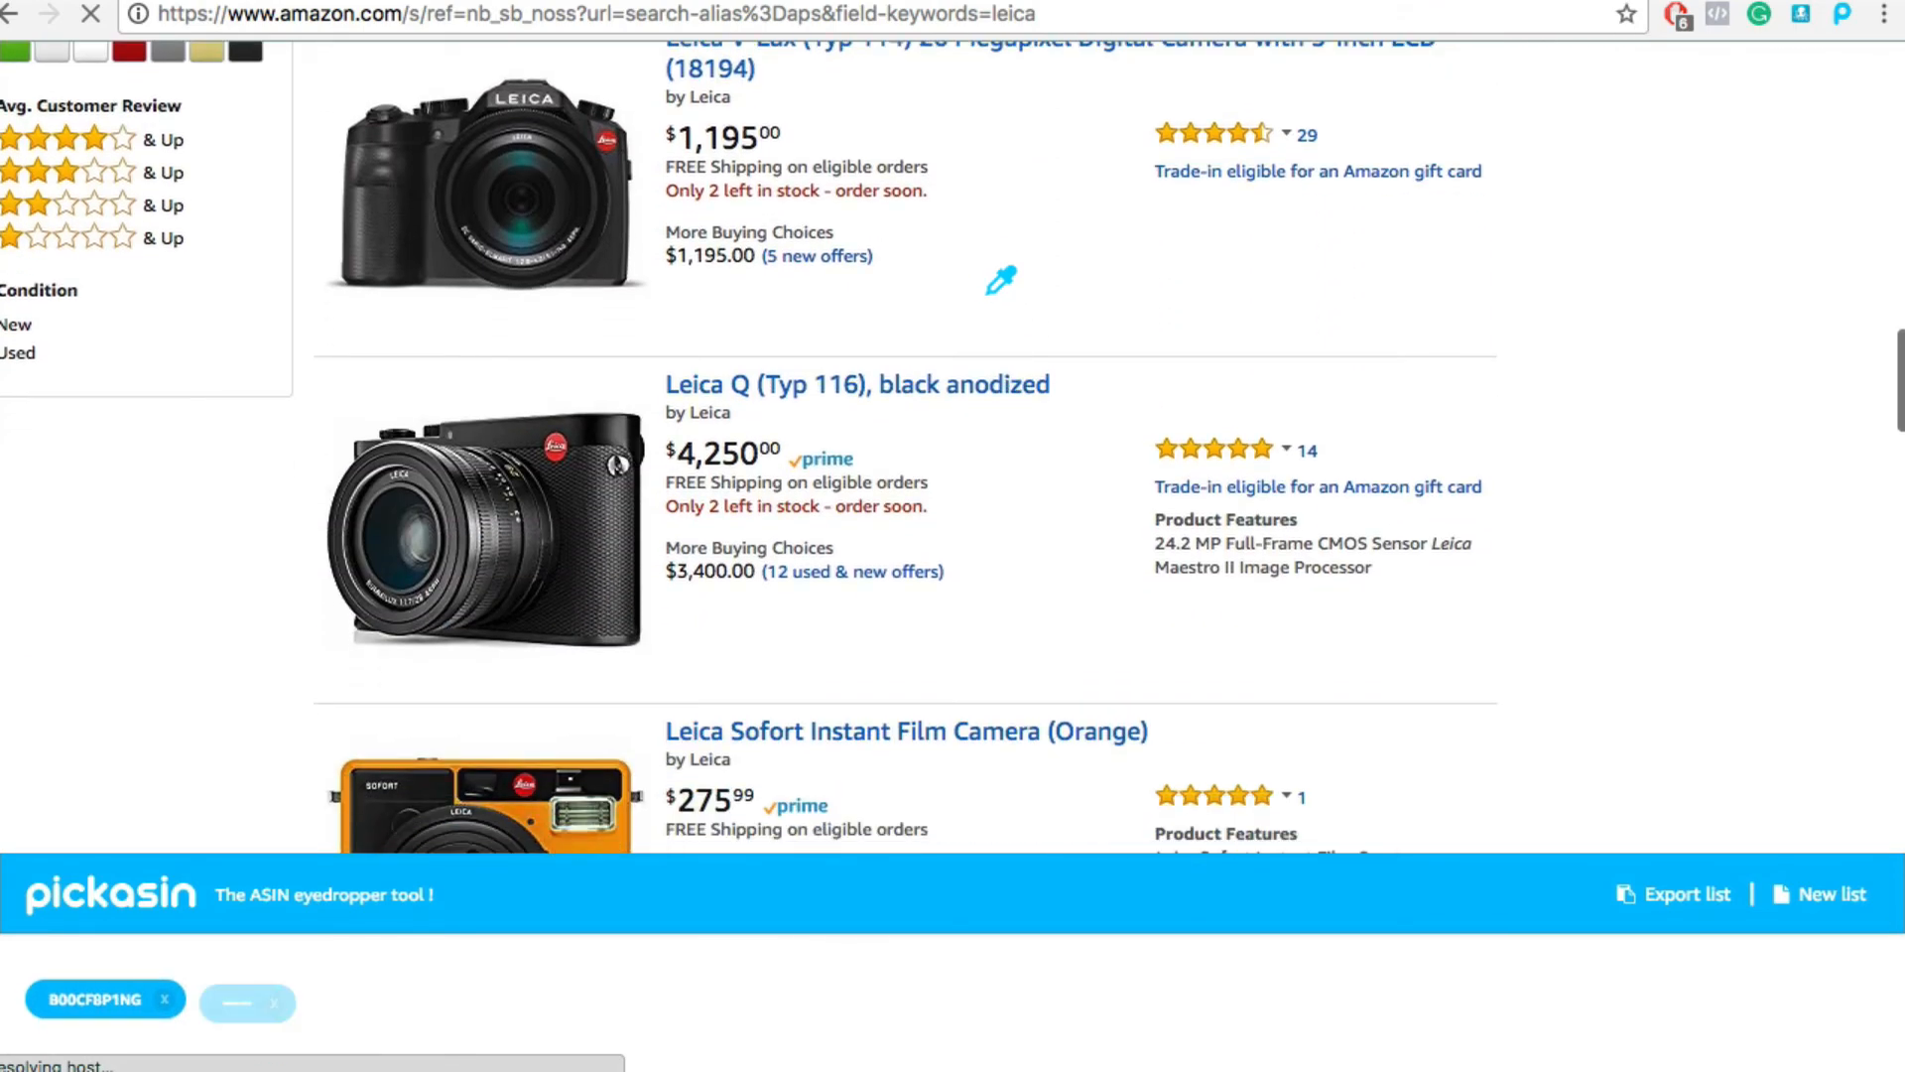
scroll(down, 3)
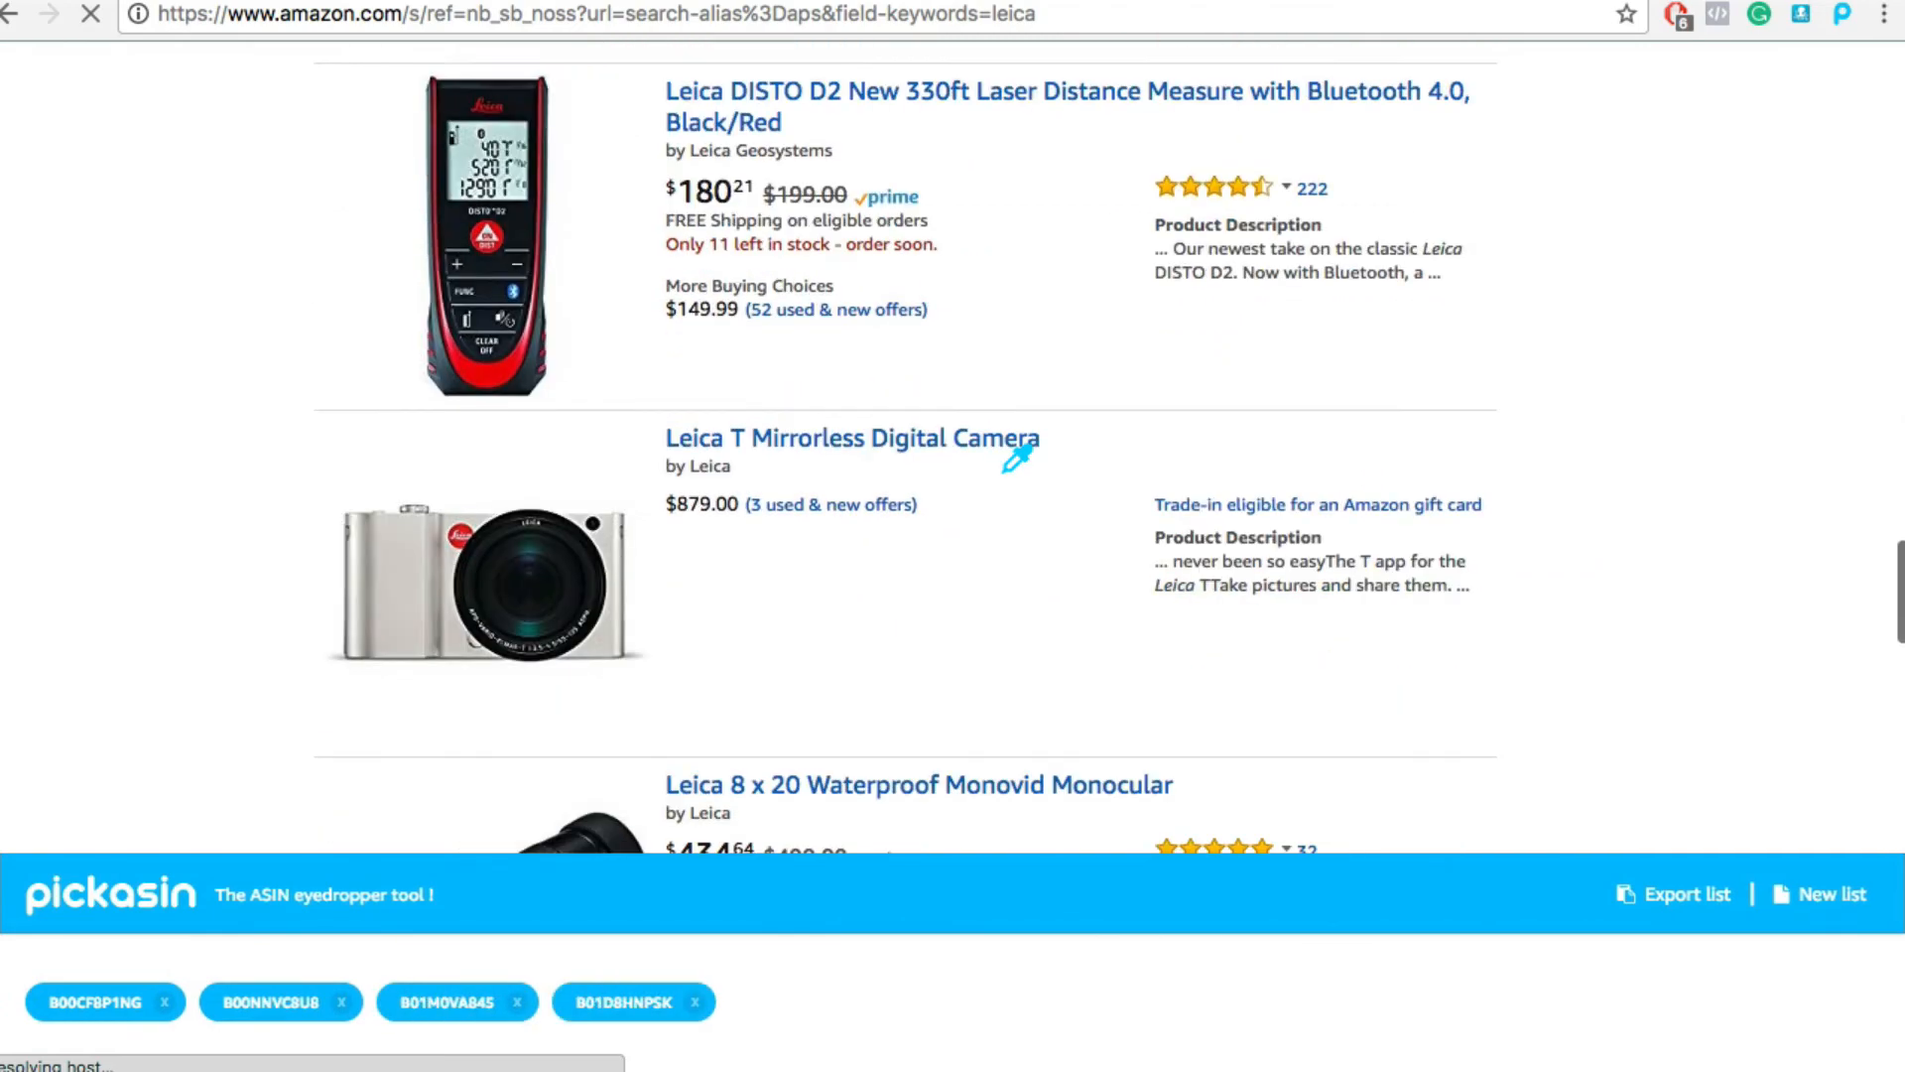
scroll(down, 3)
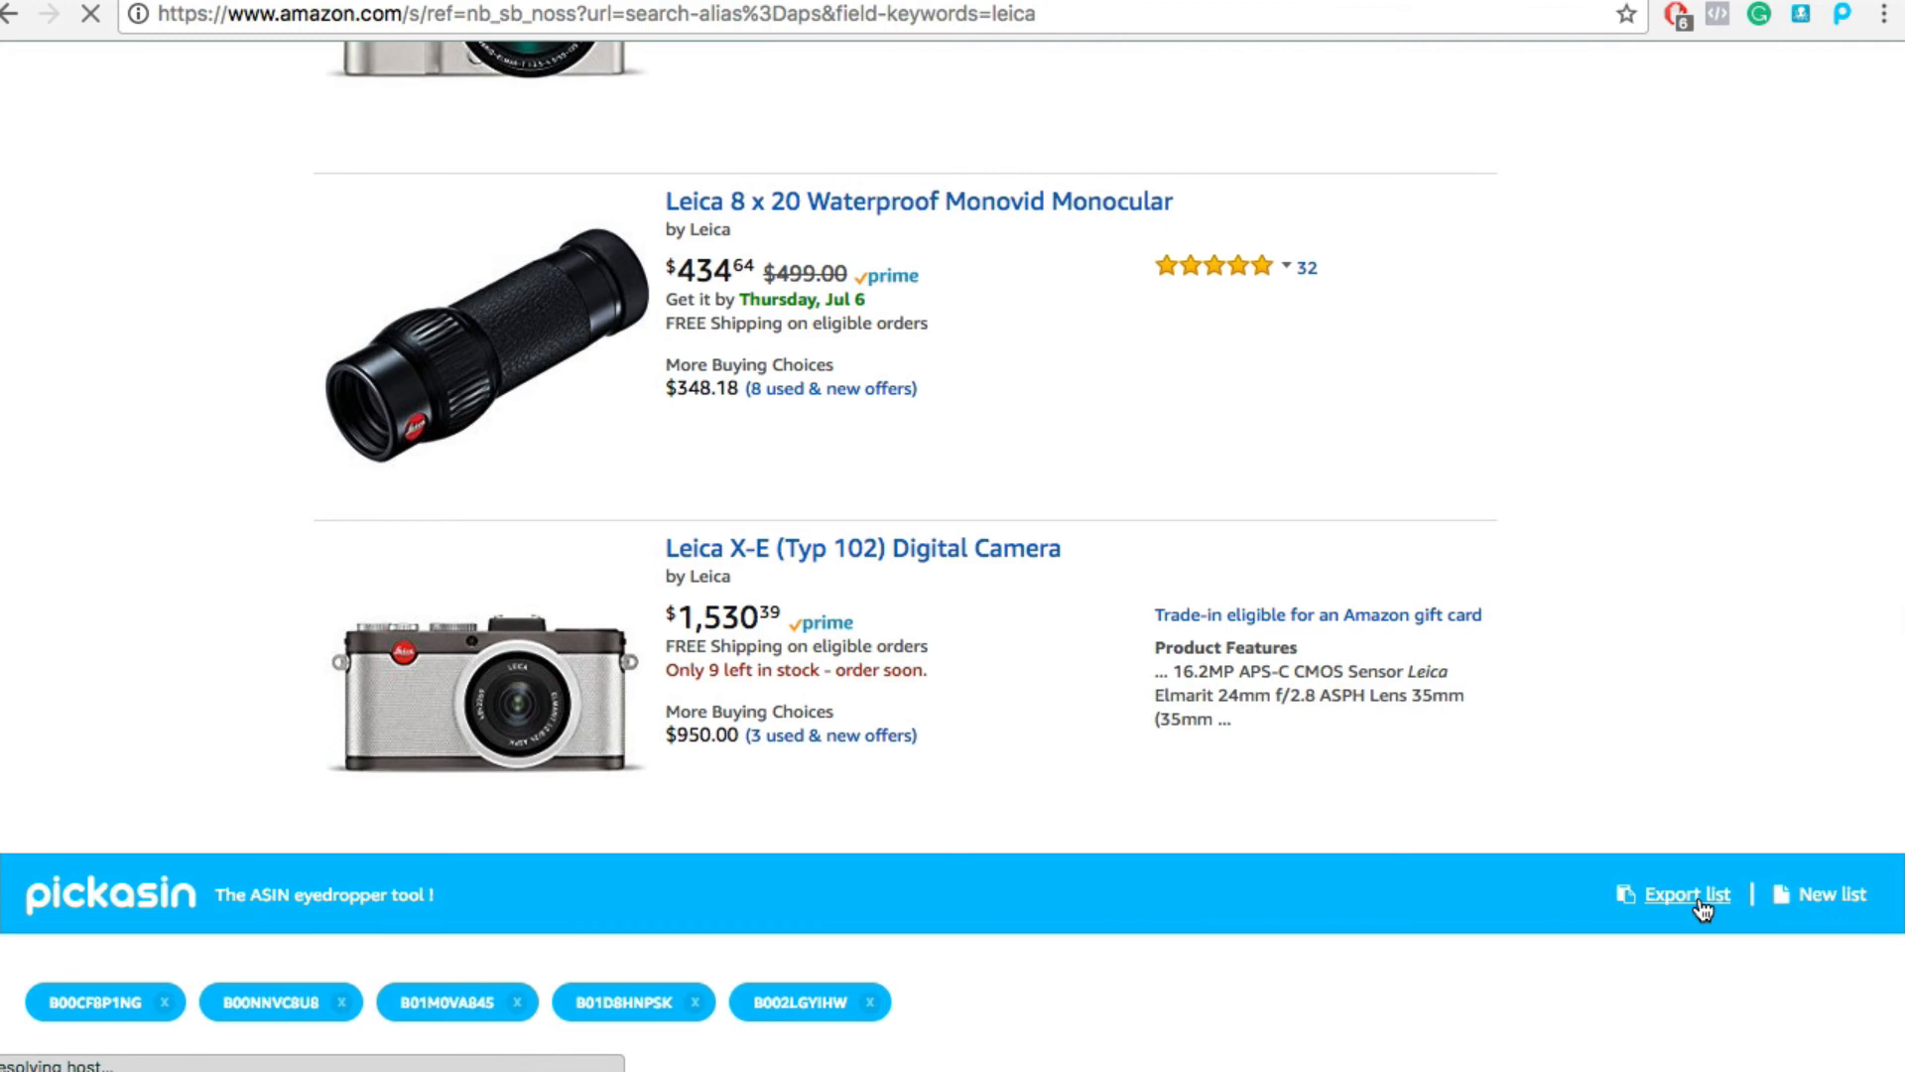
click(1684, 895)
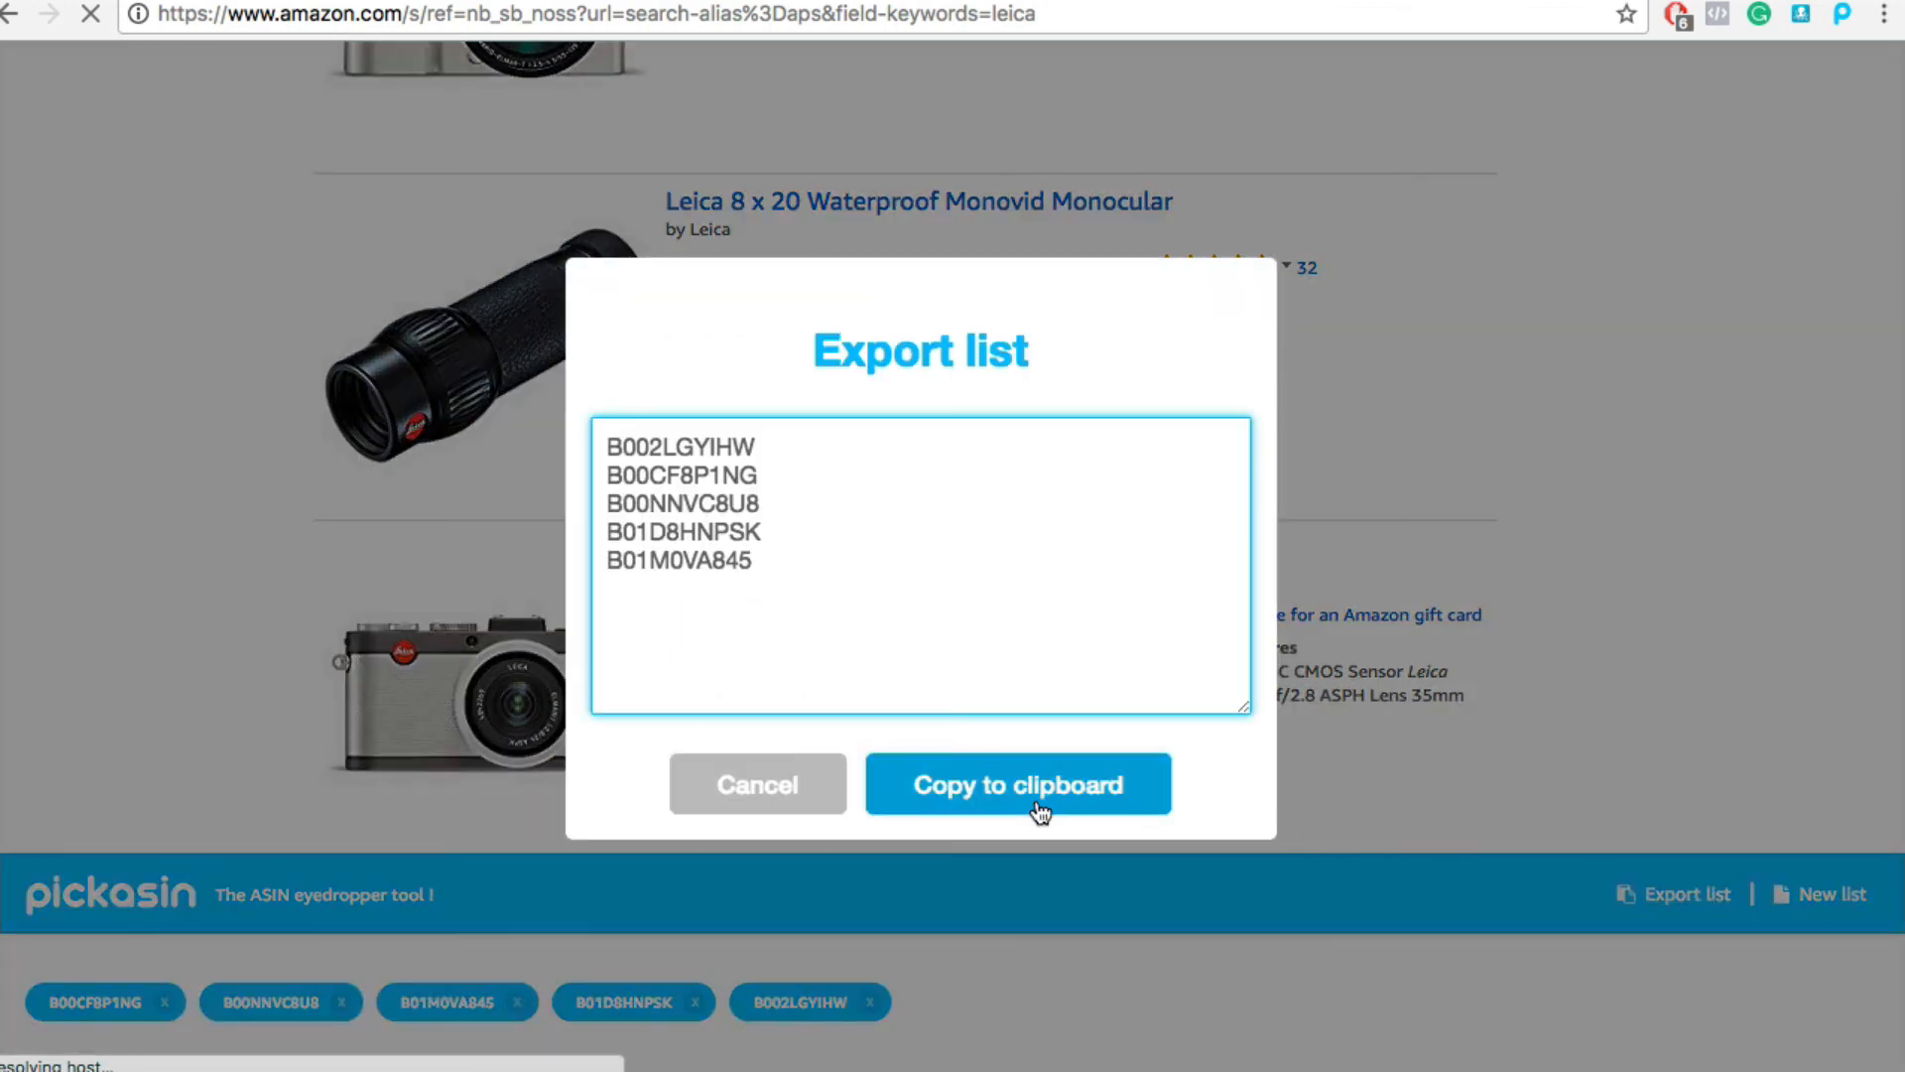
click(1016, 784)
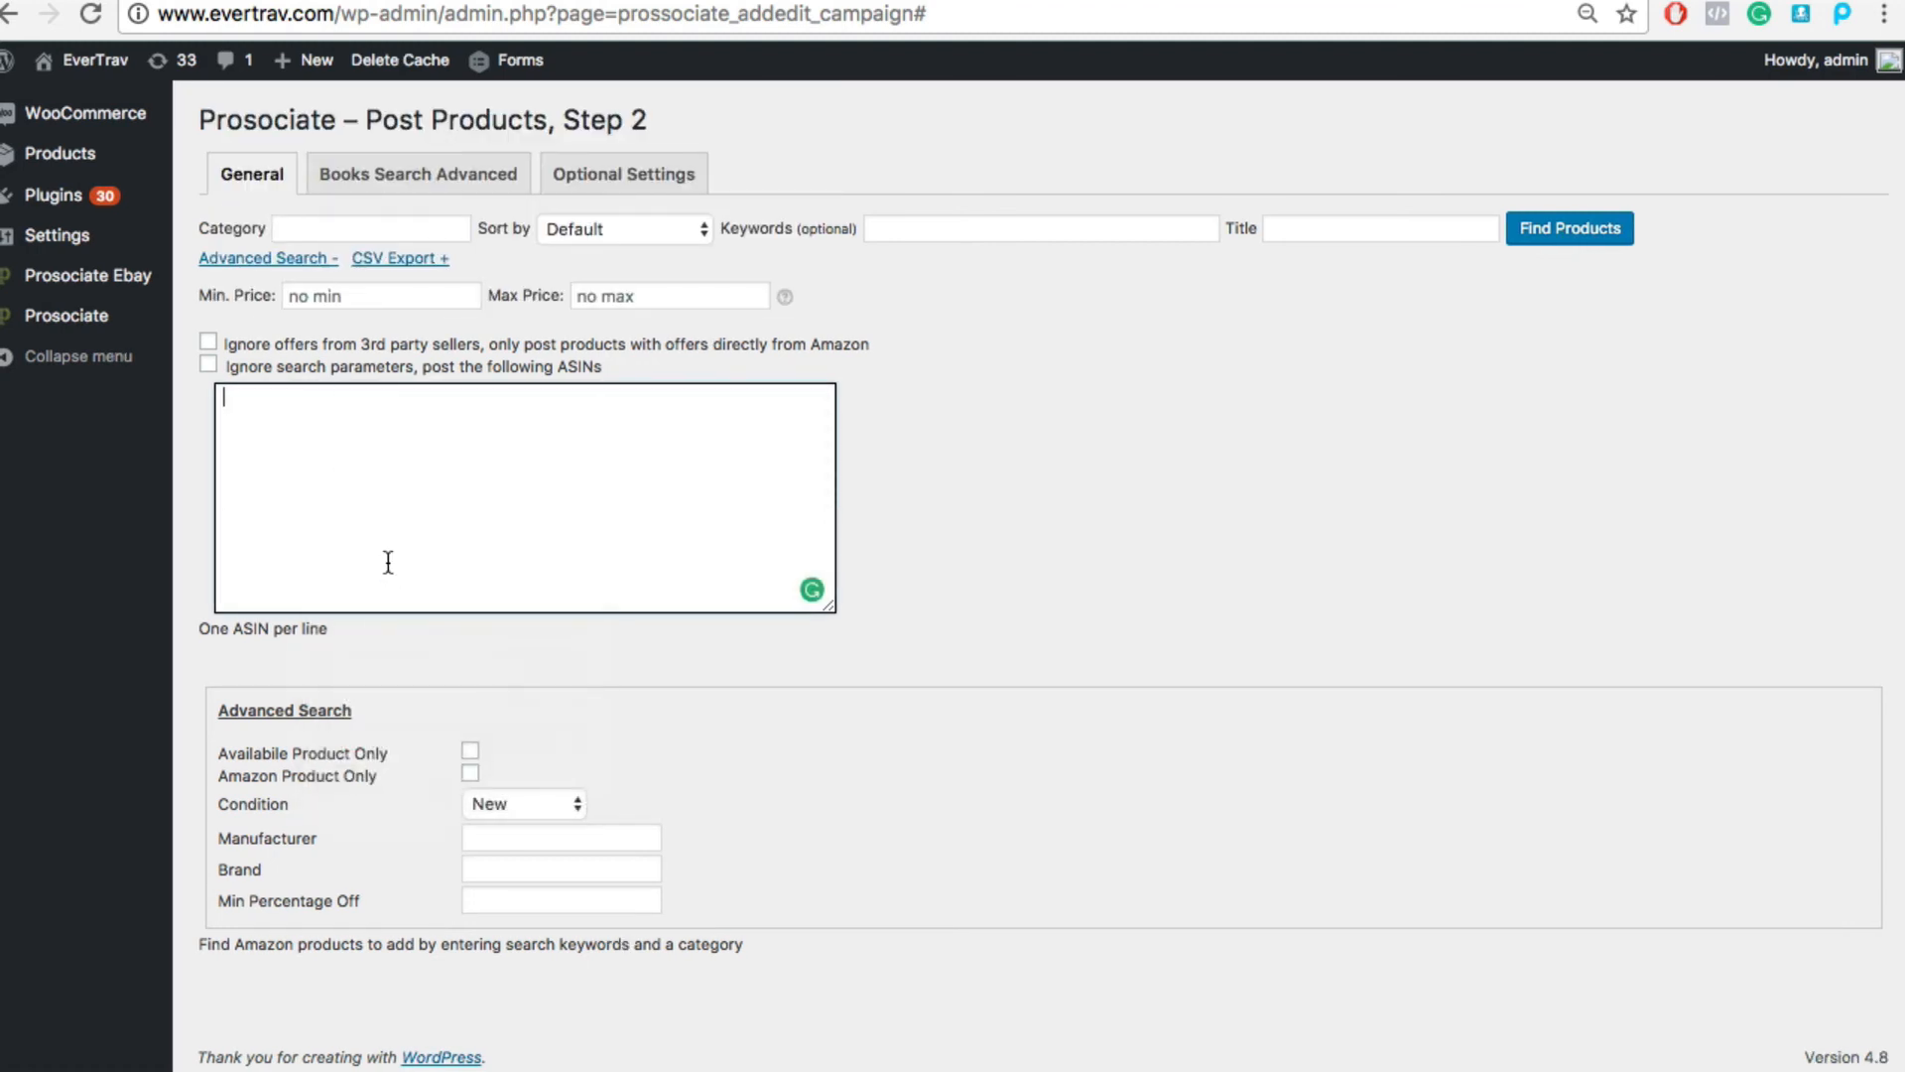
- Paste the five ASINs (B002LGYIHW...) and run Find Products so all five Leica items are listed
text(B002LGYIHW)
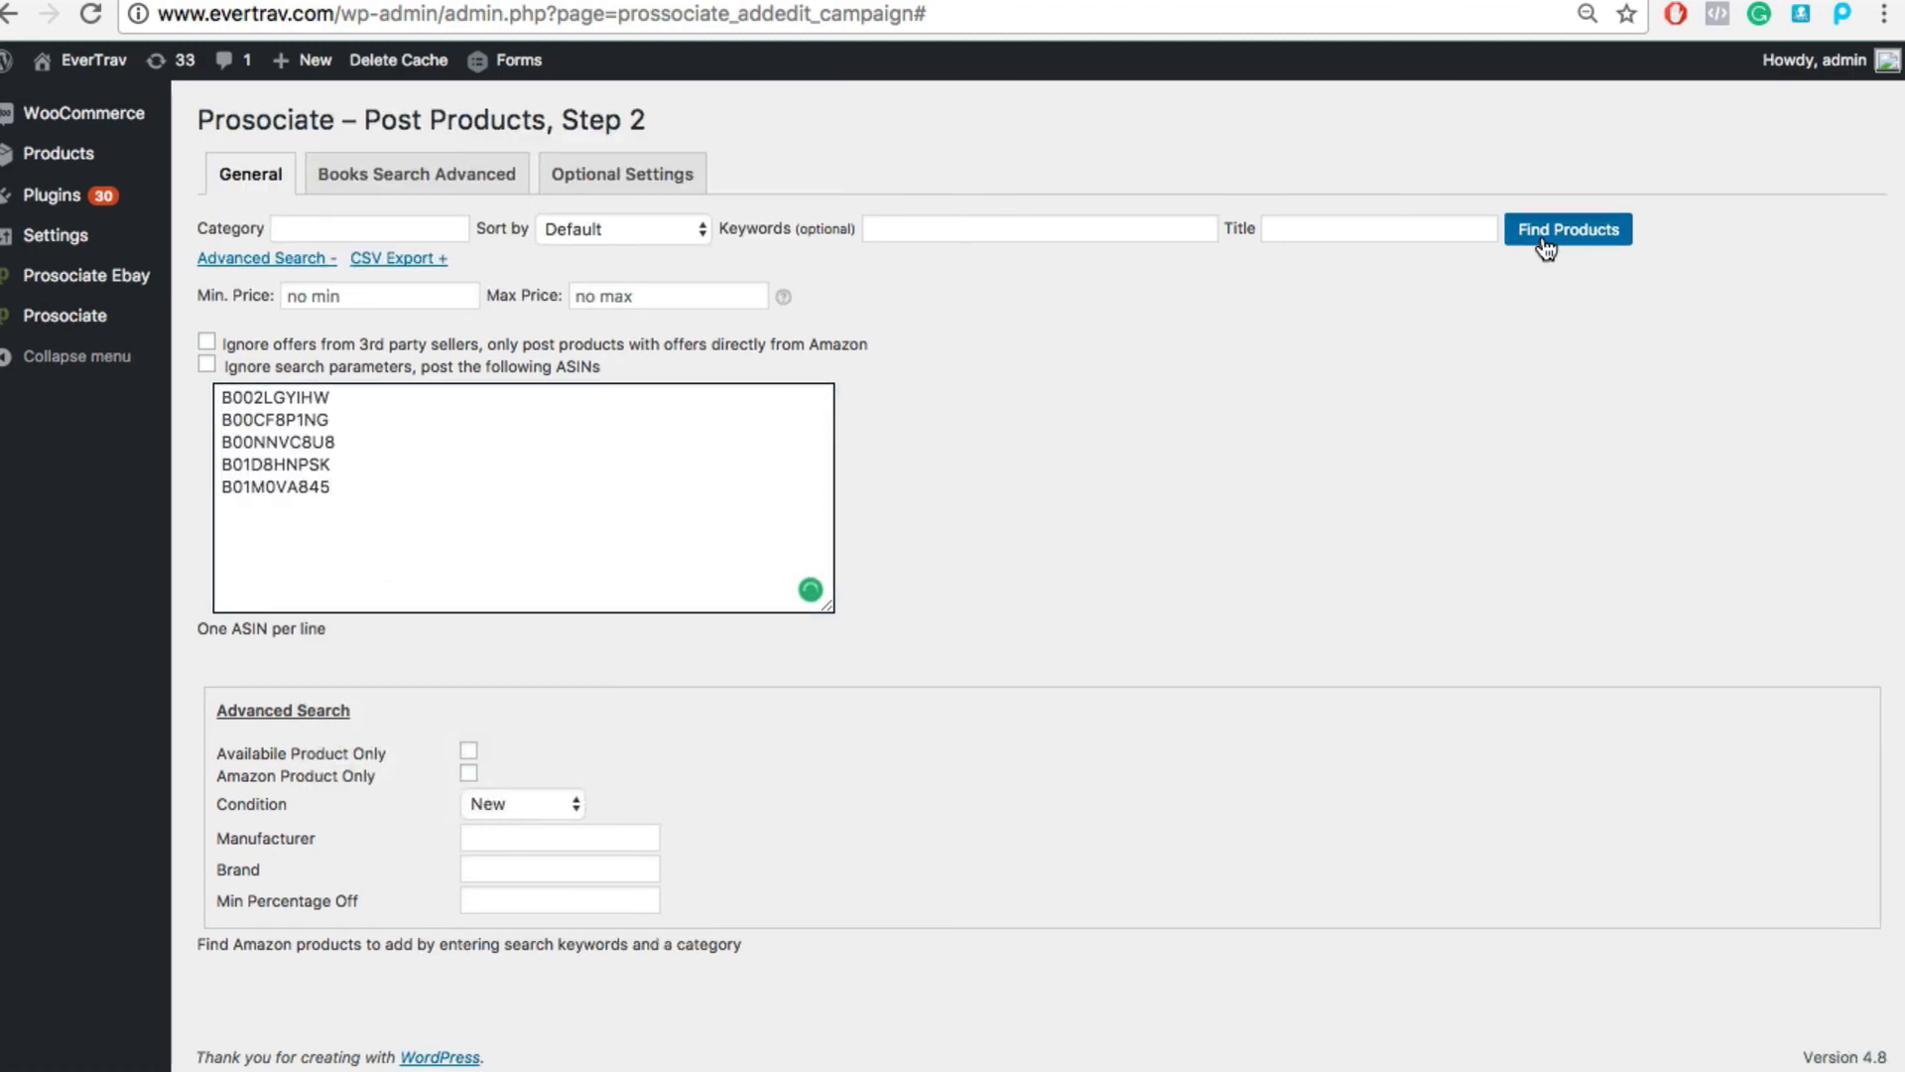
click(1568, 229)
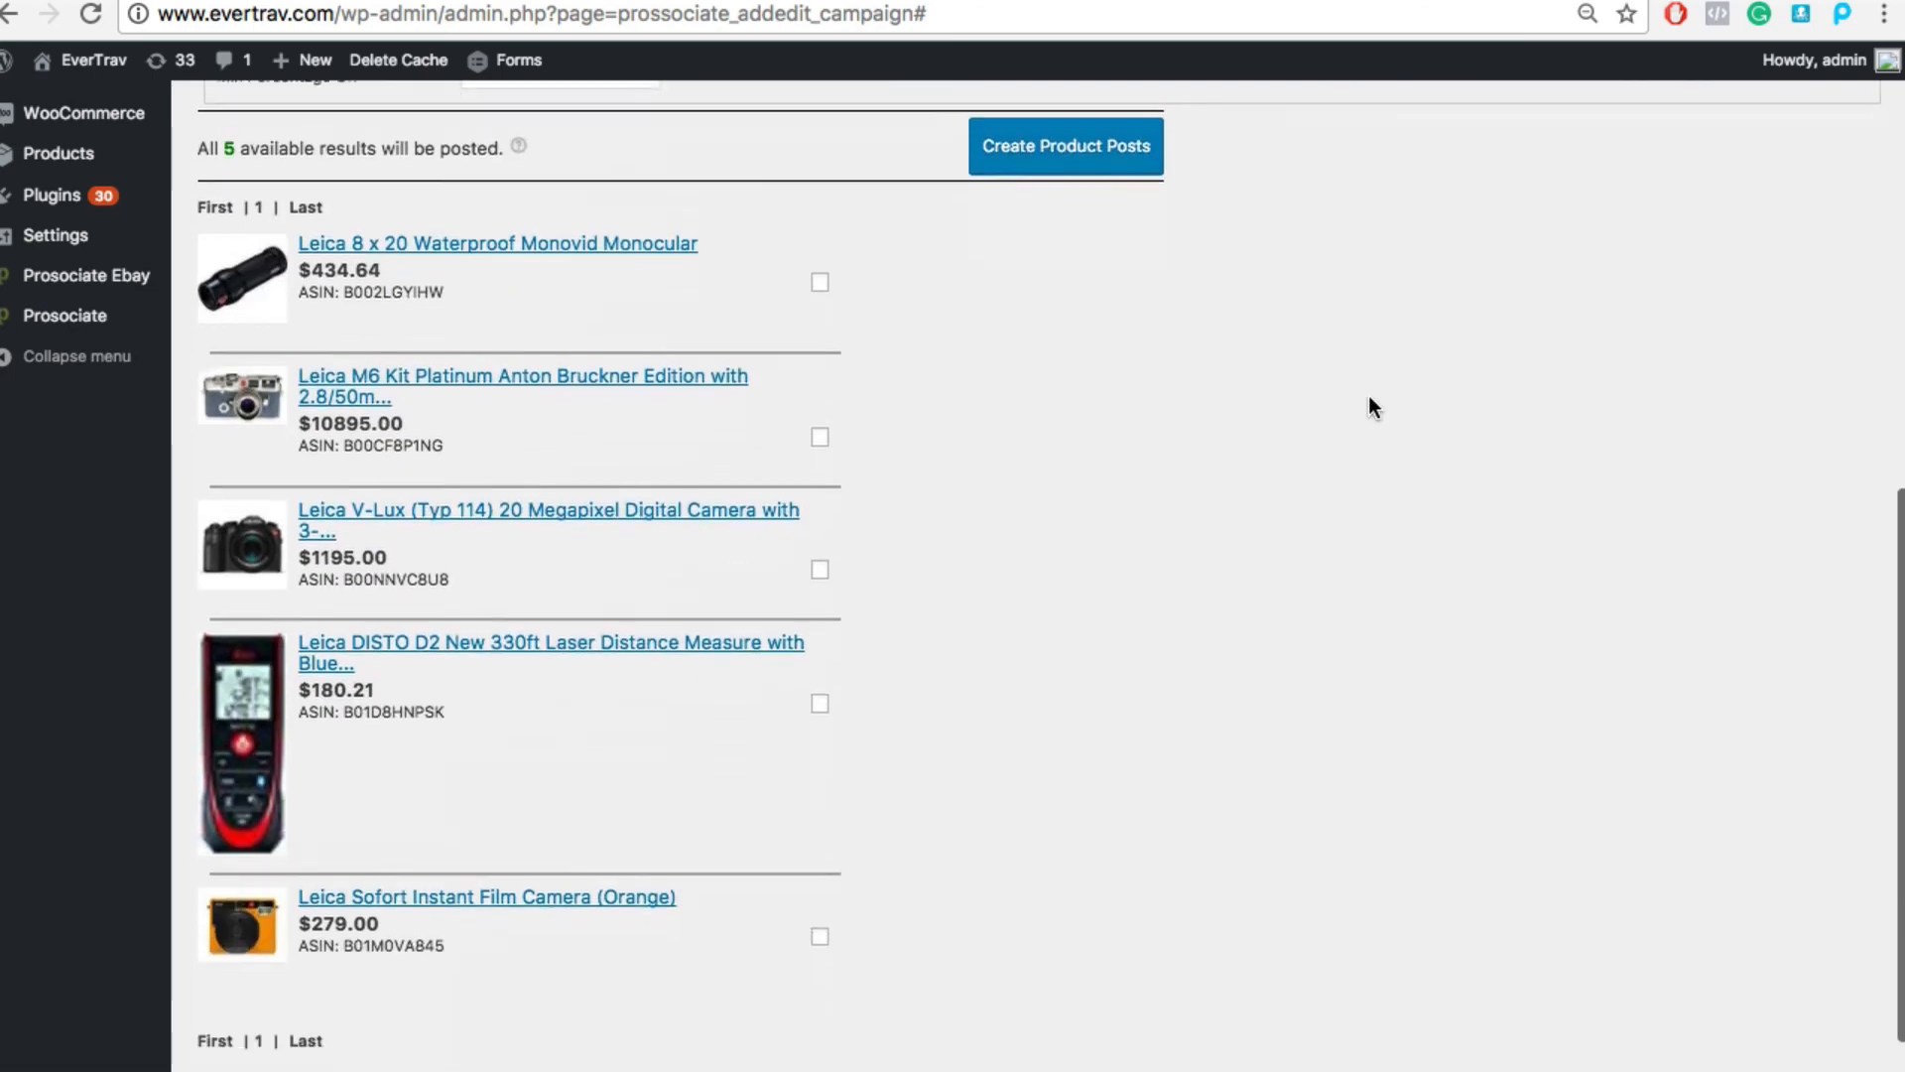
scroll(down, 3)
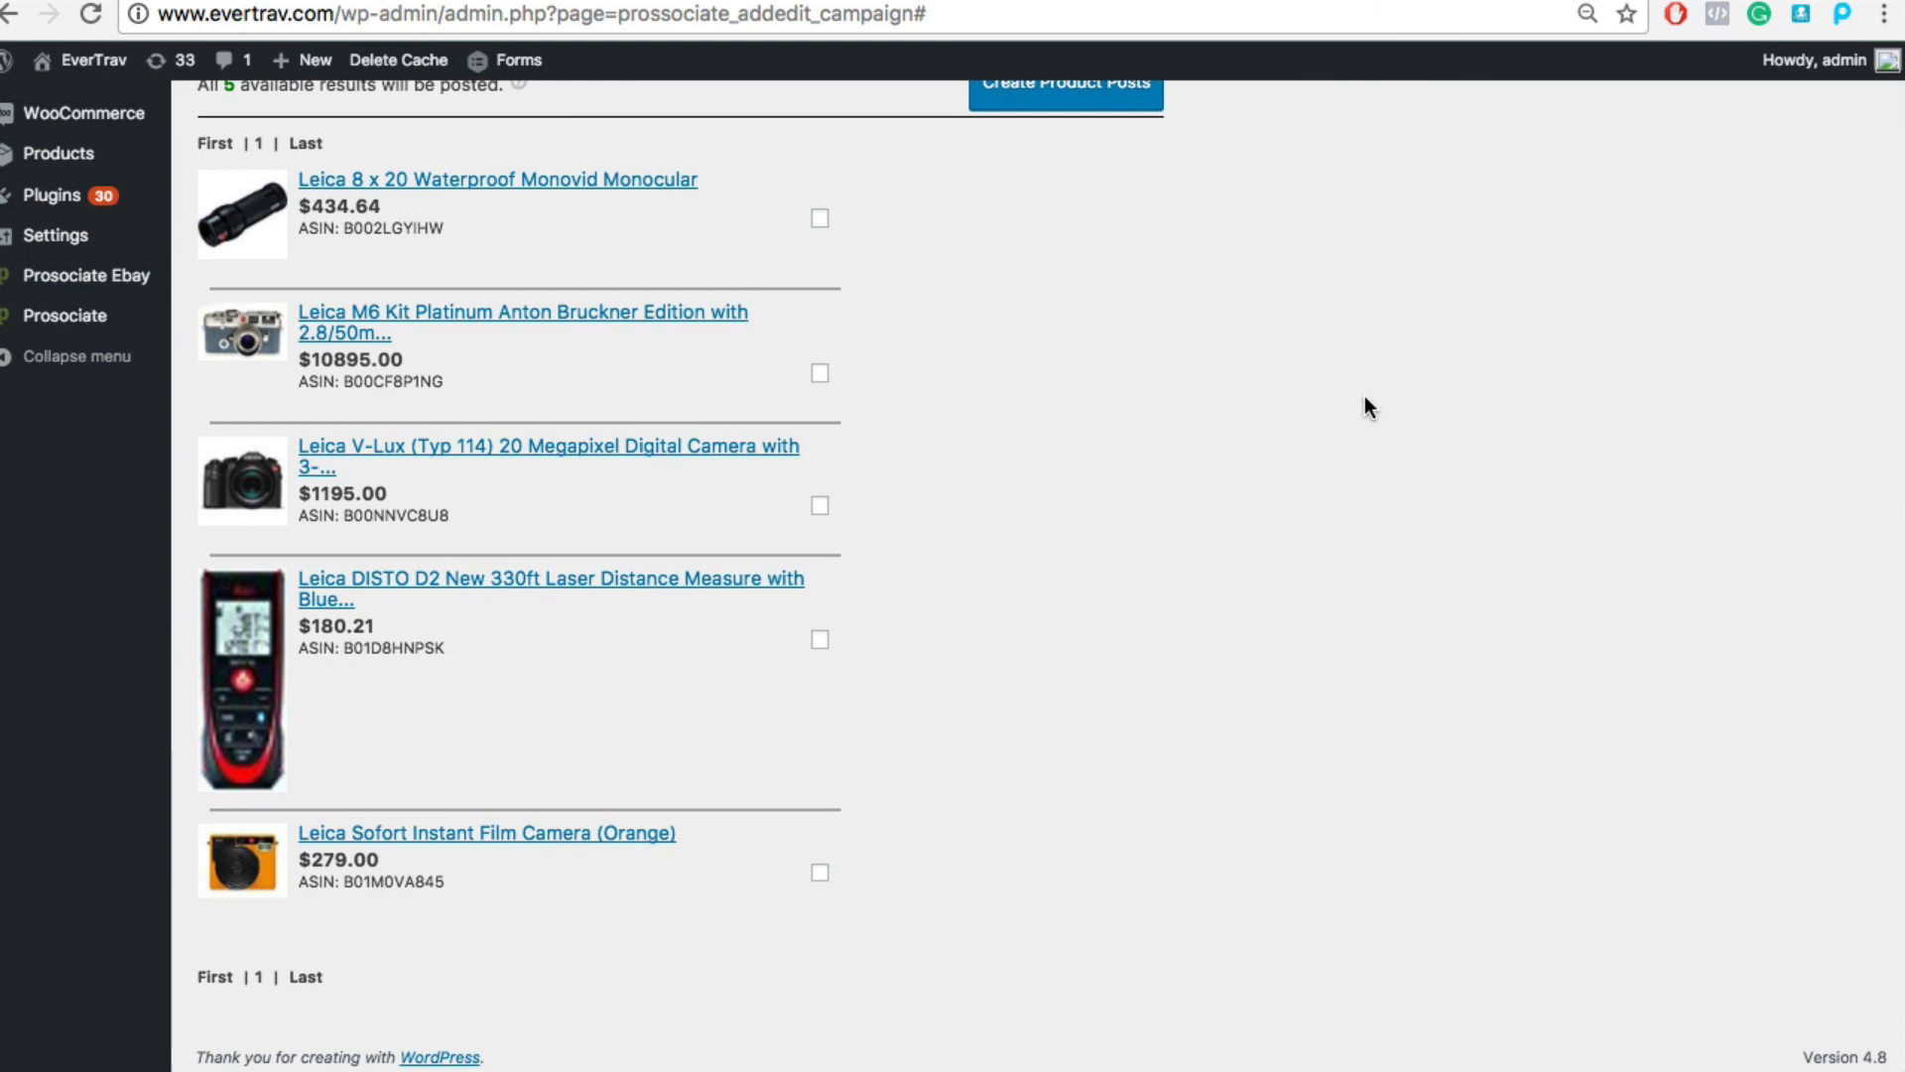
scroll(up, 3)
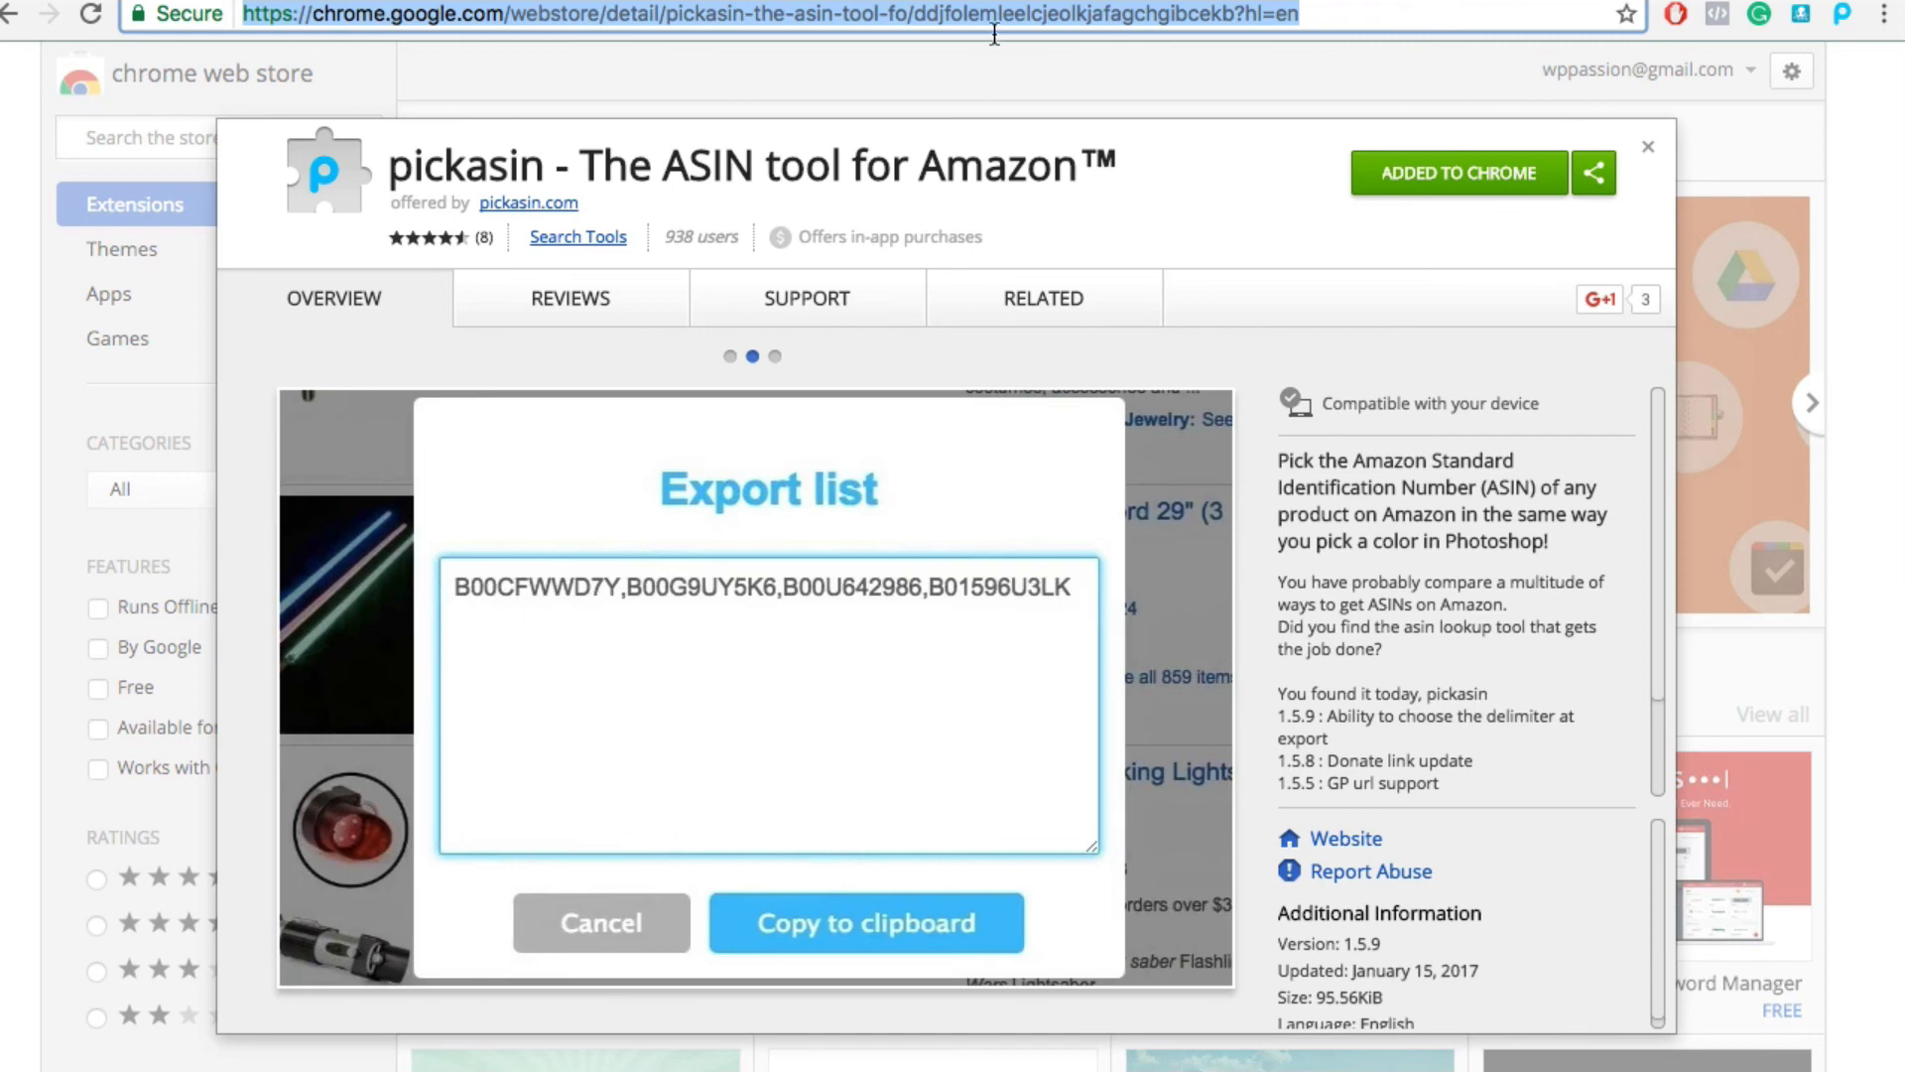
mouse_move(998, 78)
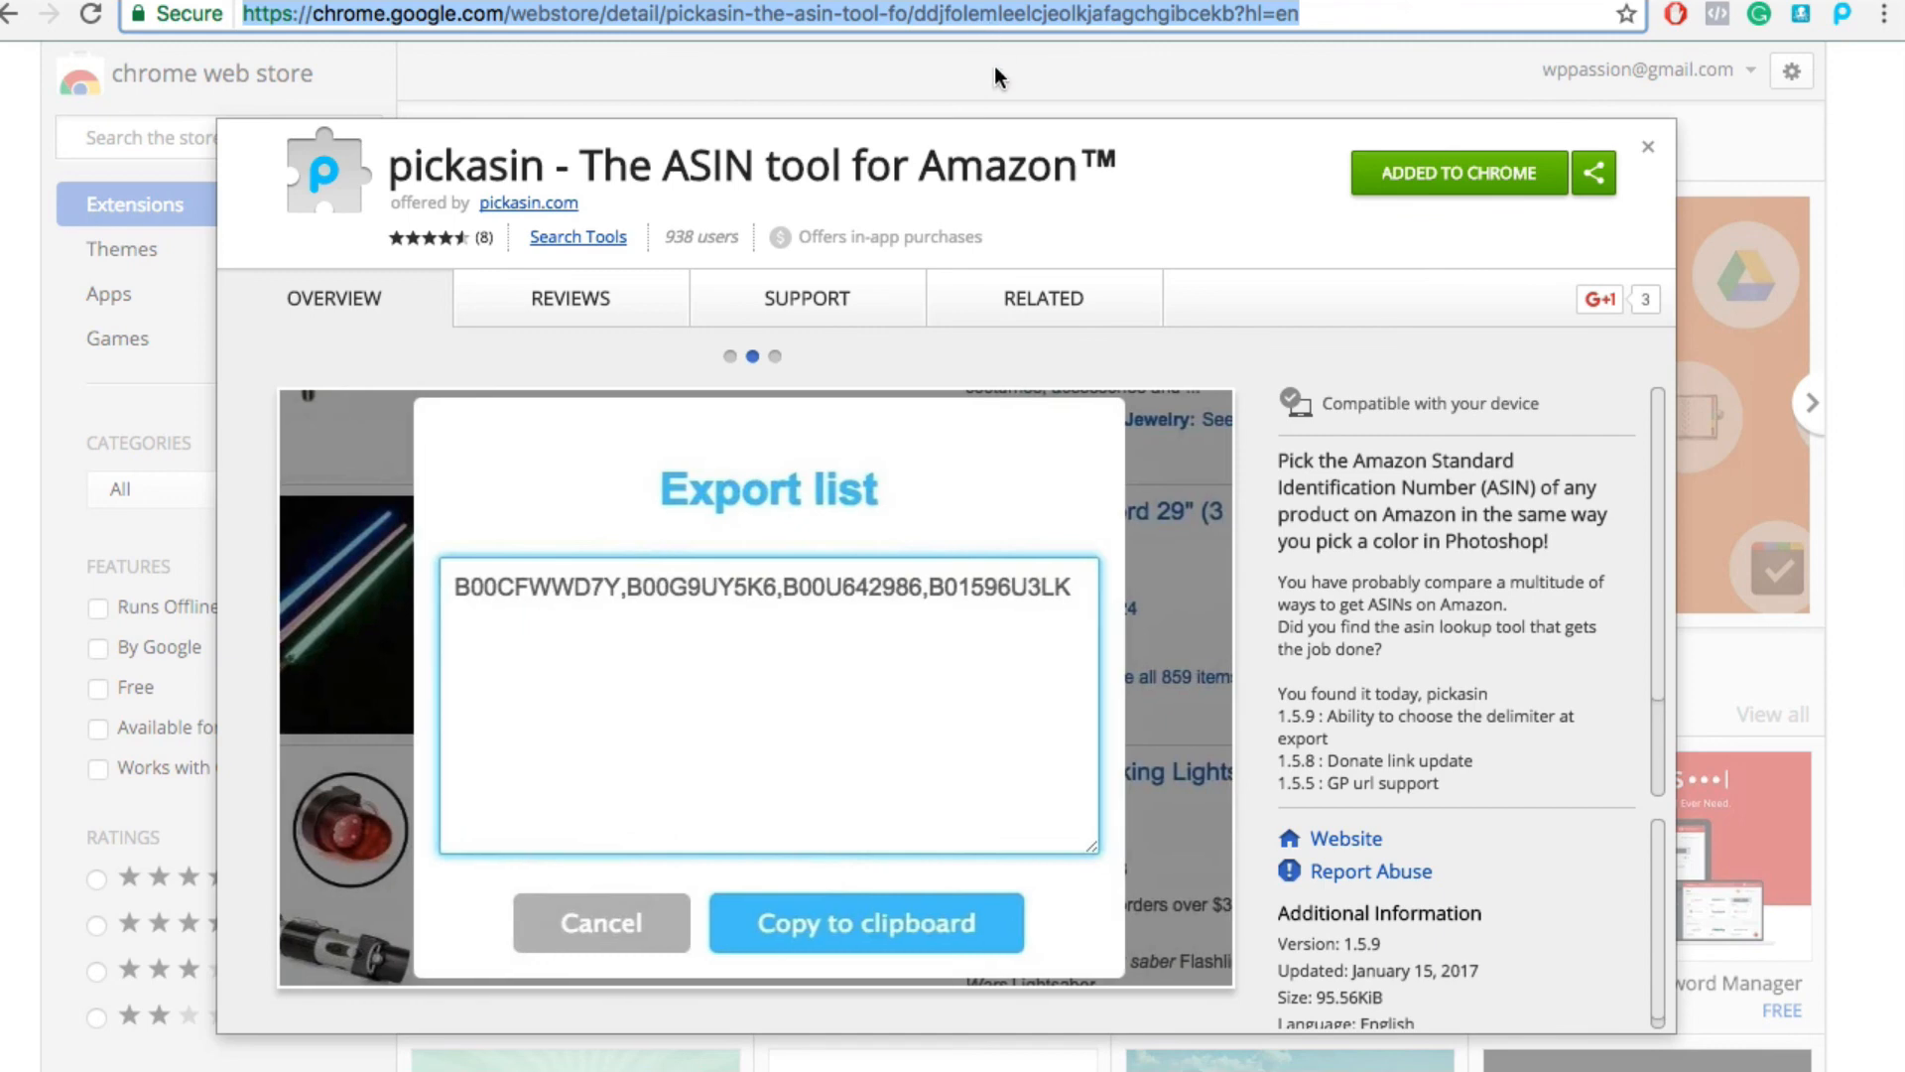